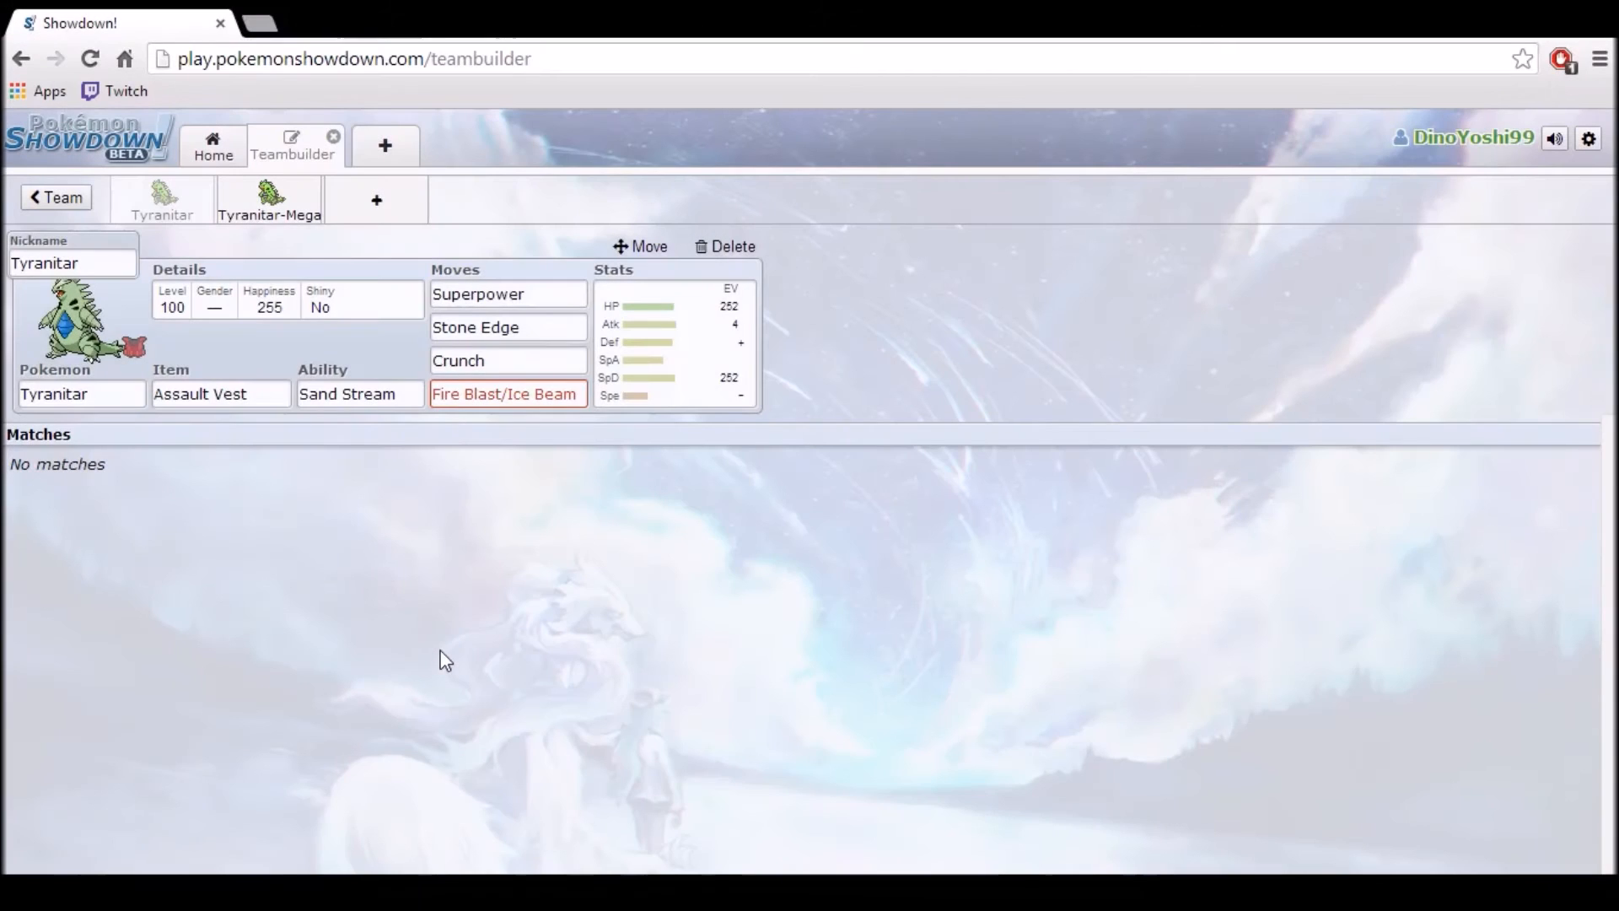
Step: Show the Assault Vest item description with the full item list beneath it
{"action": "left_click", "coordinate": [219, 393]}
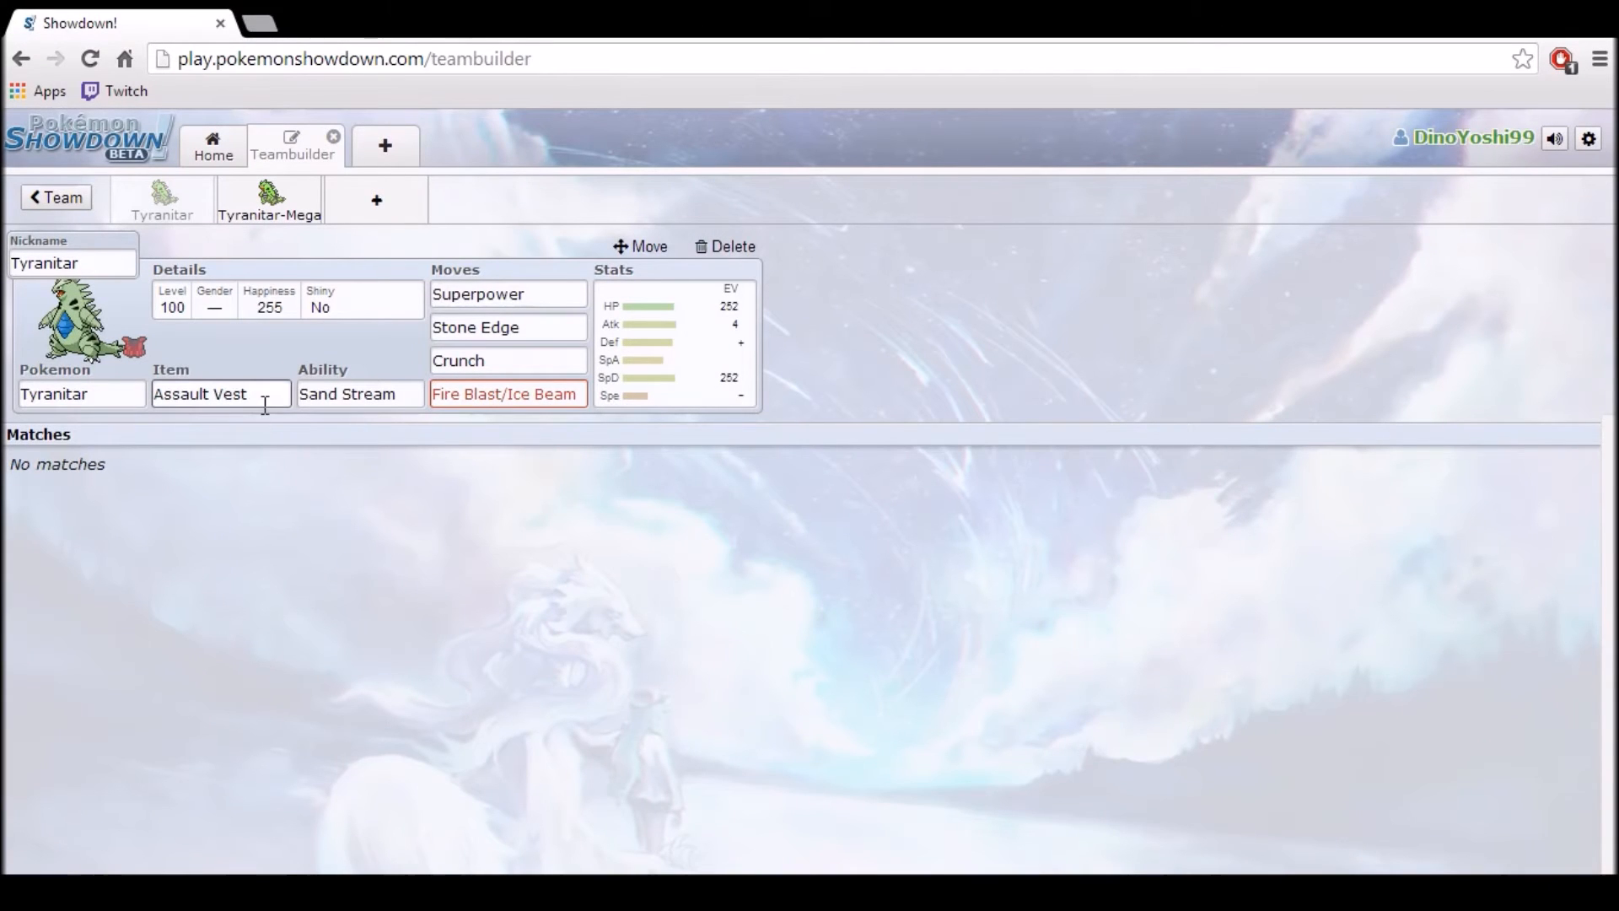
{"action": "left_click", "coordinate": [219, 393]}
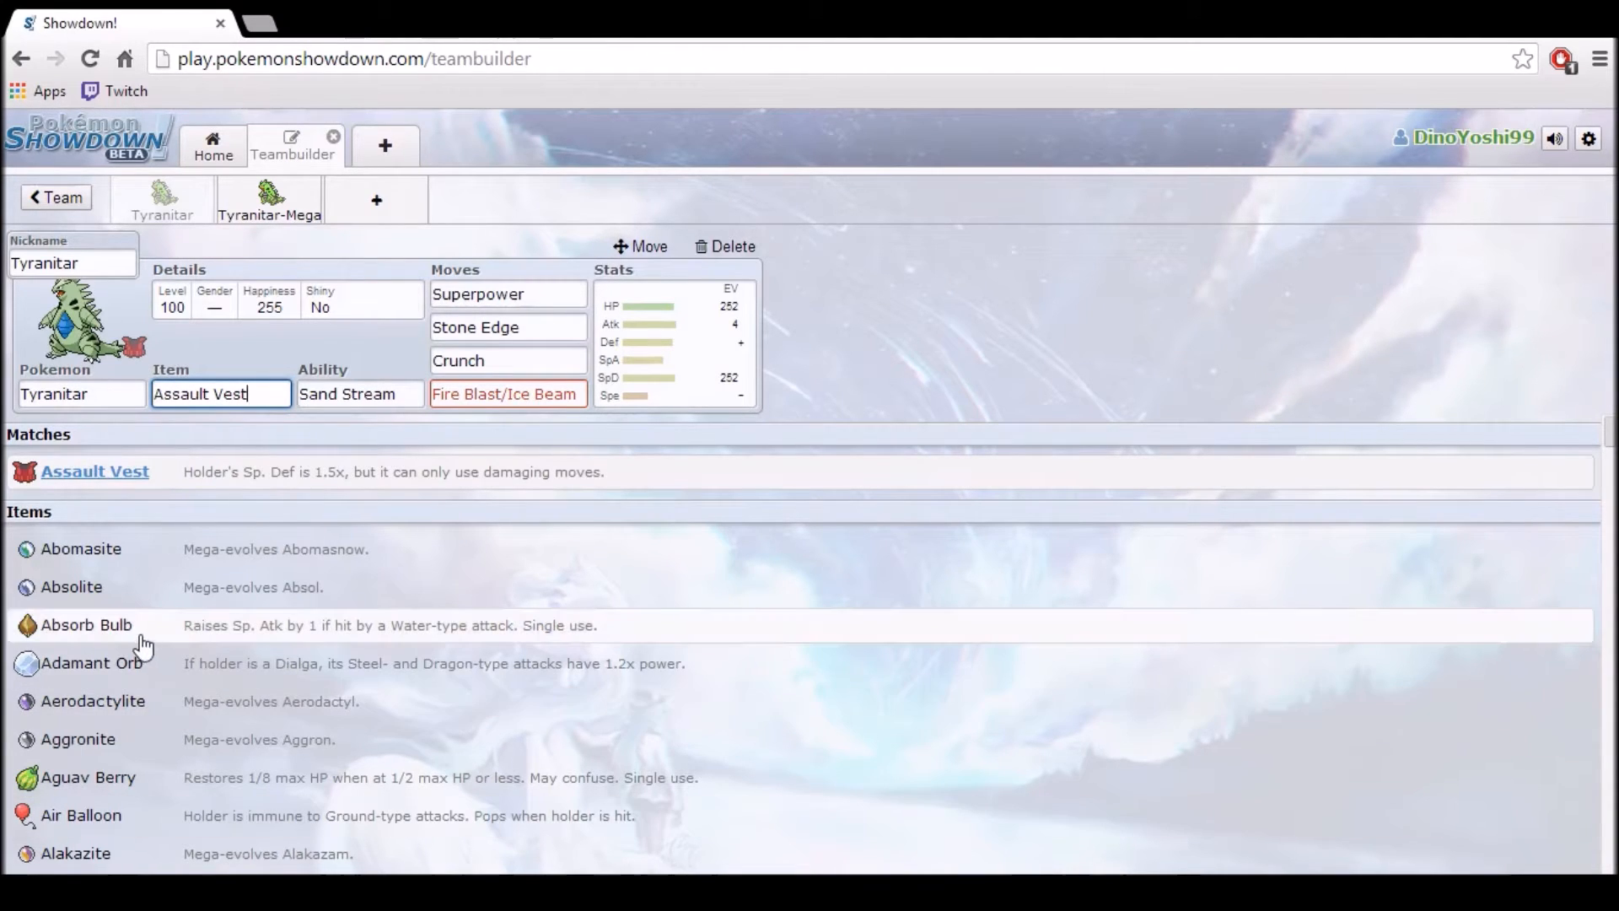
{"action": "mouse_move", "coordinate": [955, 356]}
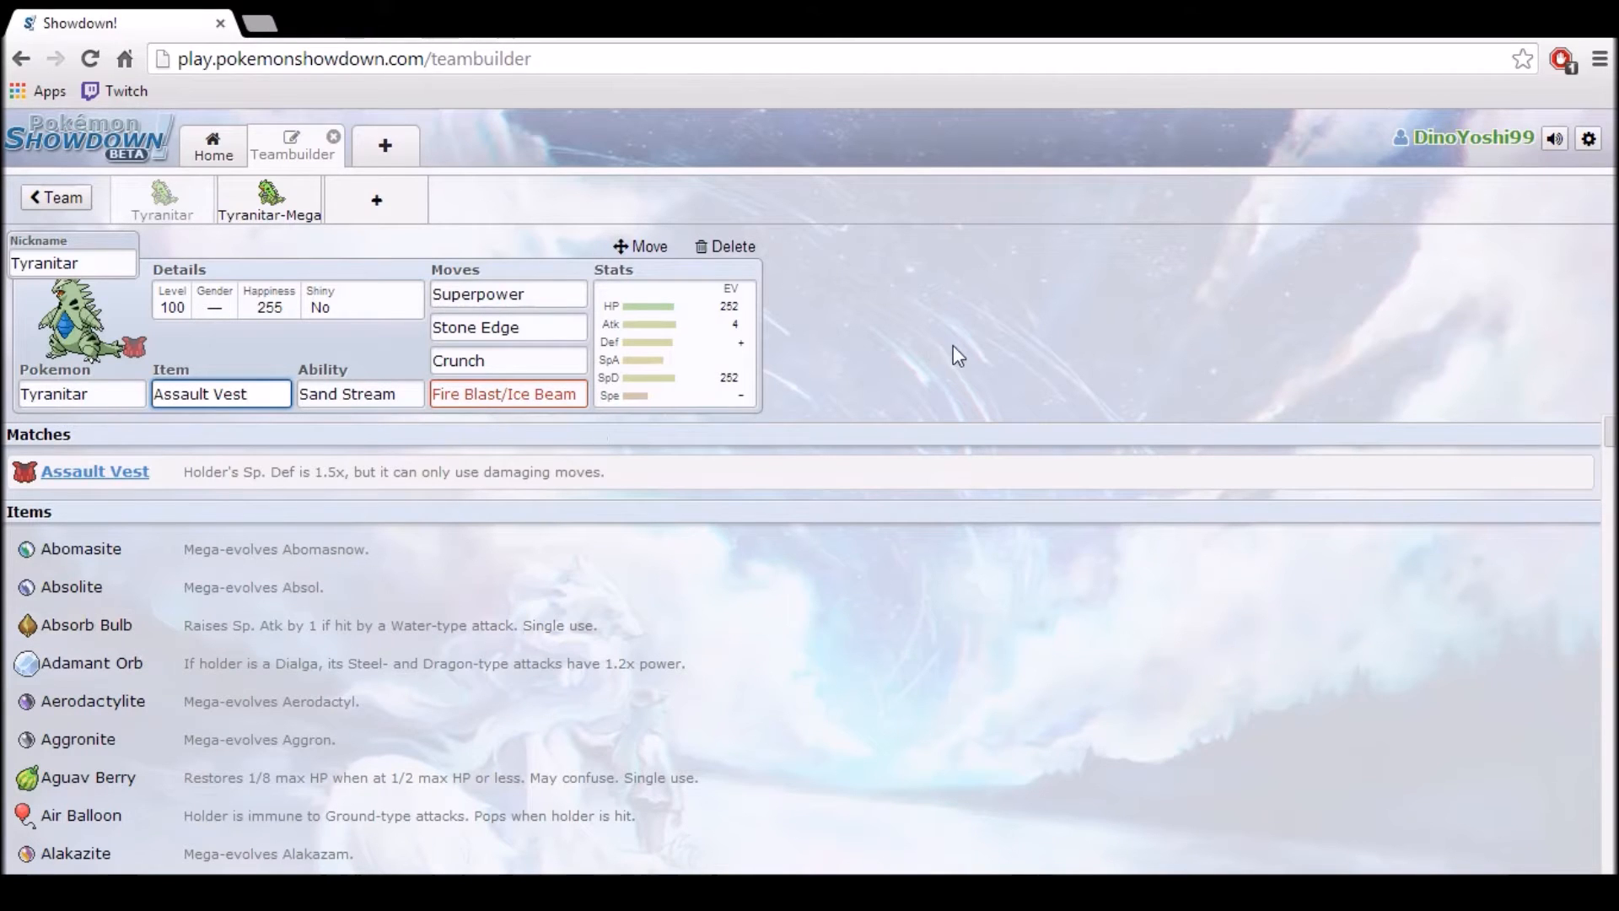
{"action": "mouse_move", "coordinate": [848, 309]}
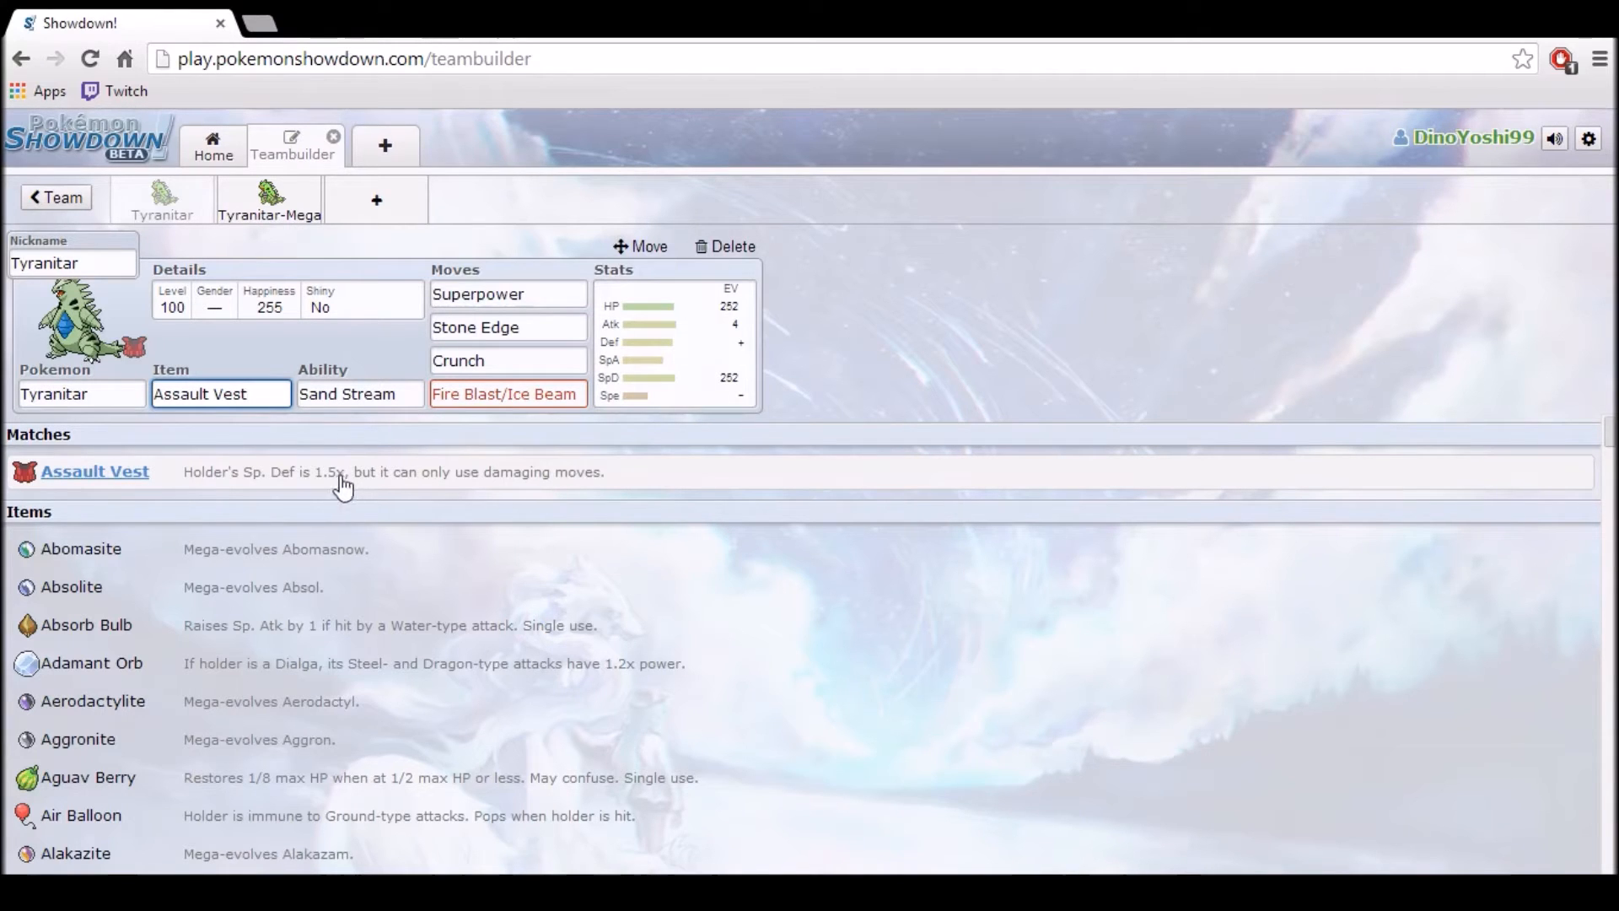
{"action": "mouse_move", "coordinate": [319, 476]}
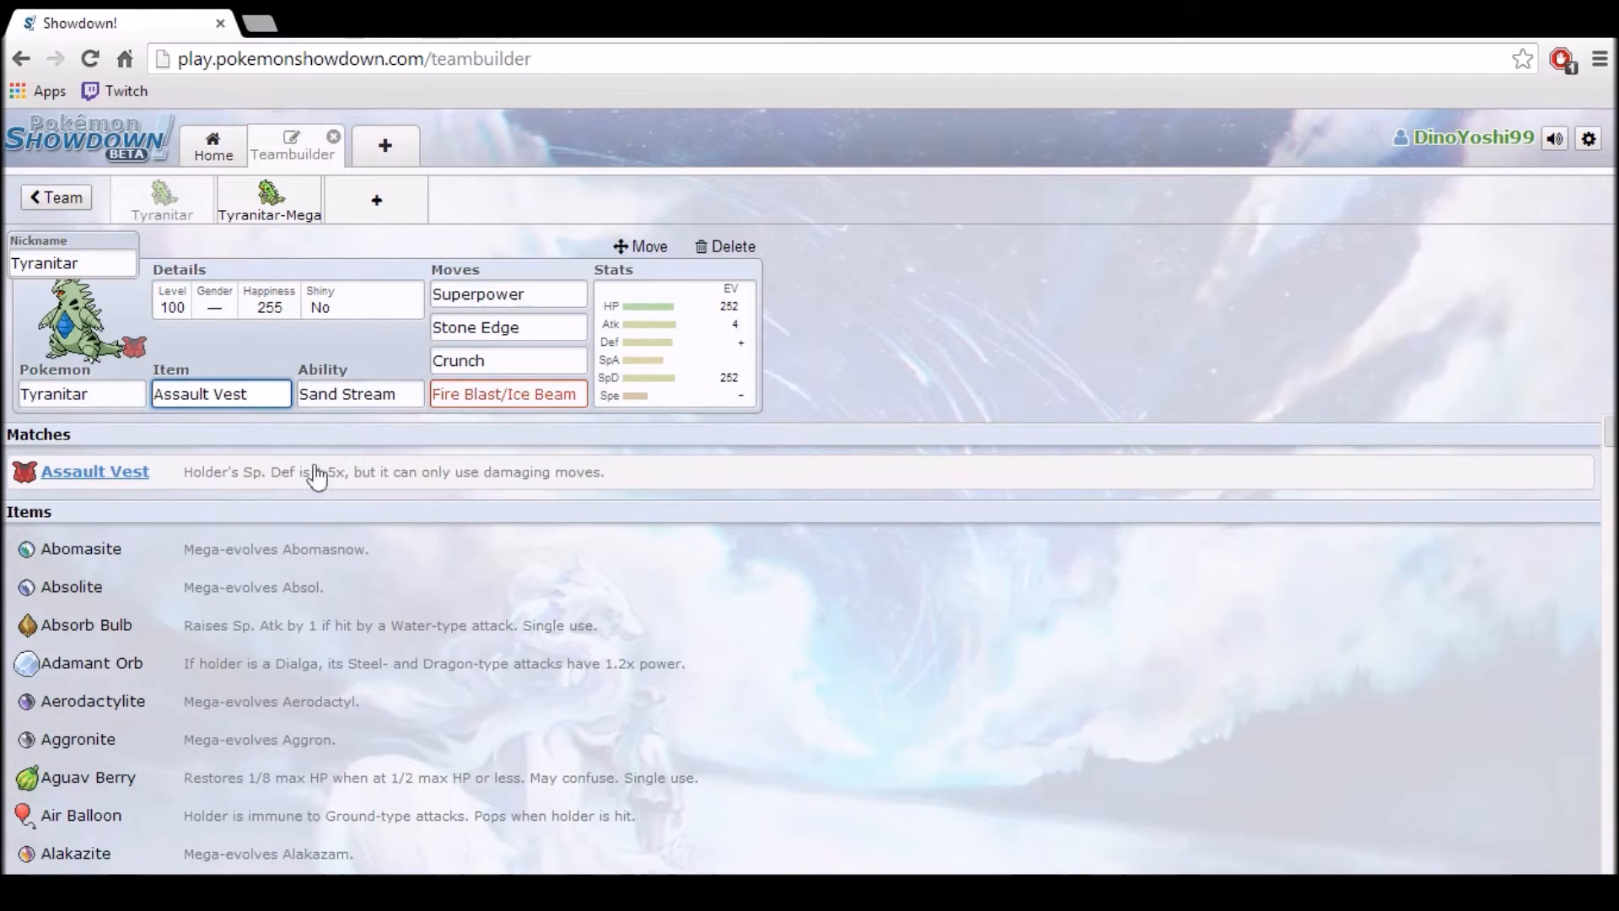
{"action": "mouse_move", "coordinate": [231, 442]}
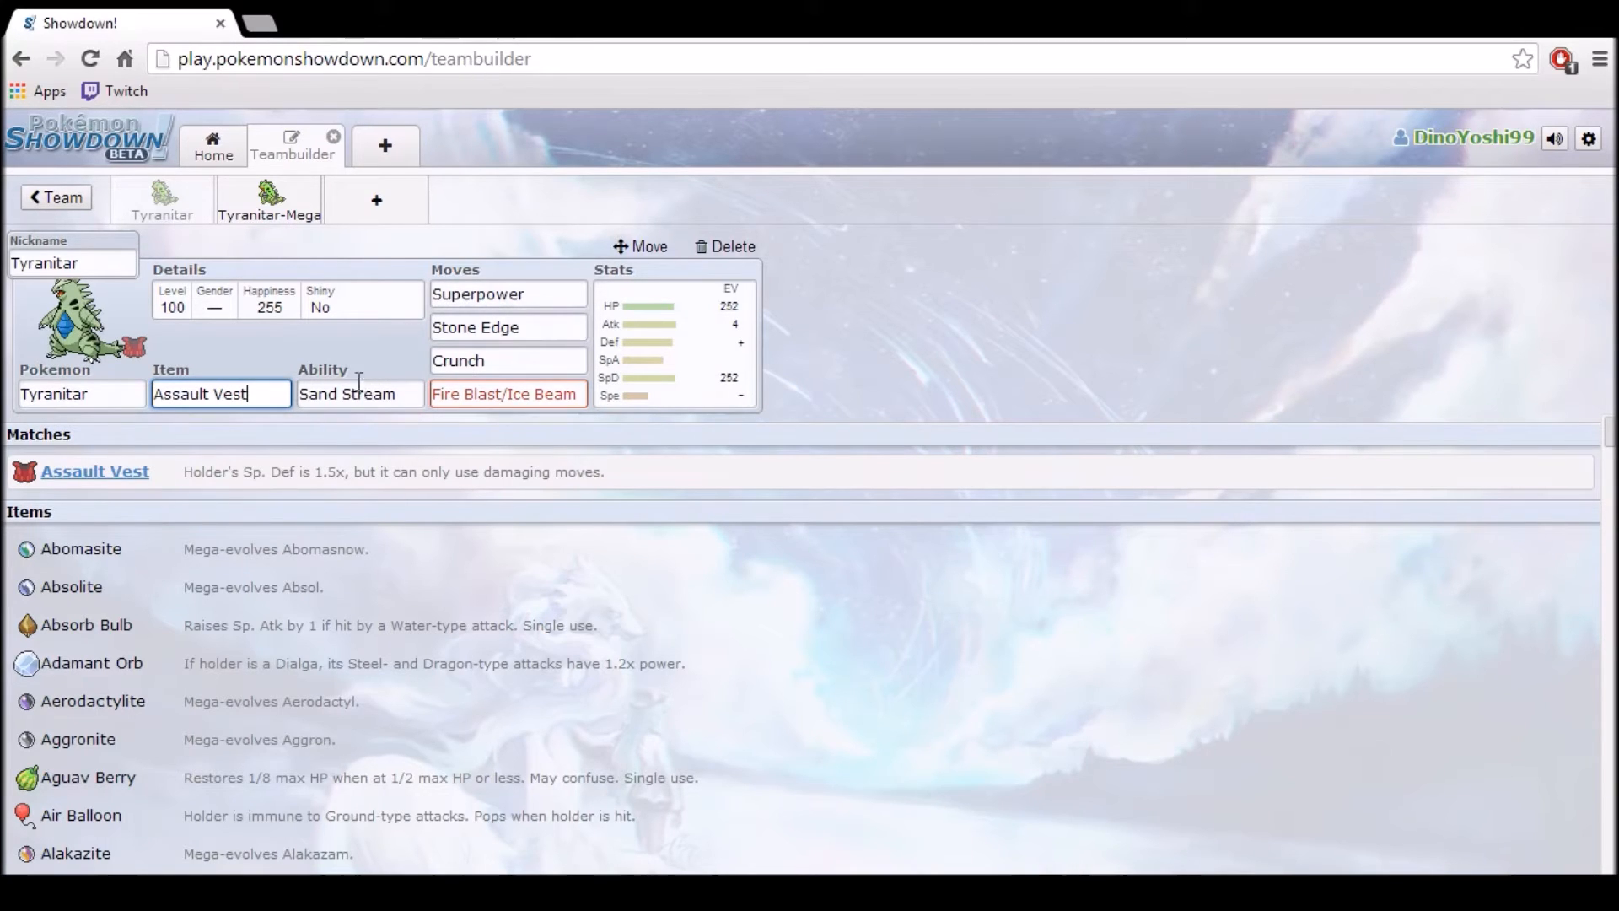
Step: Show the Sand Stream ability, then the Superpower, Stone Edge and Crunch move descriptions
{"action": "left_click", "coordinate": [359, 393]}
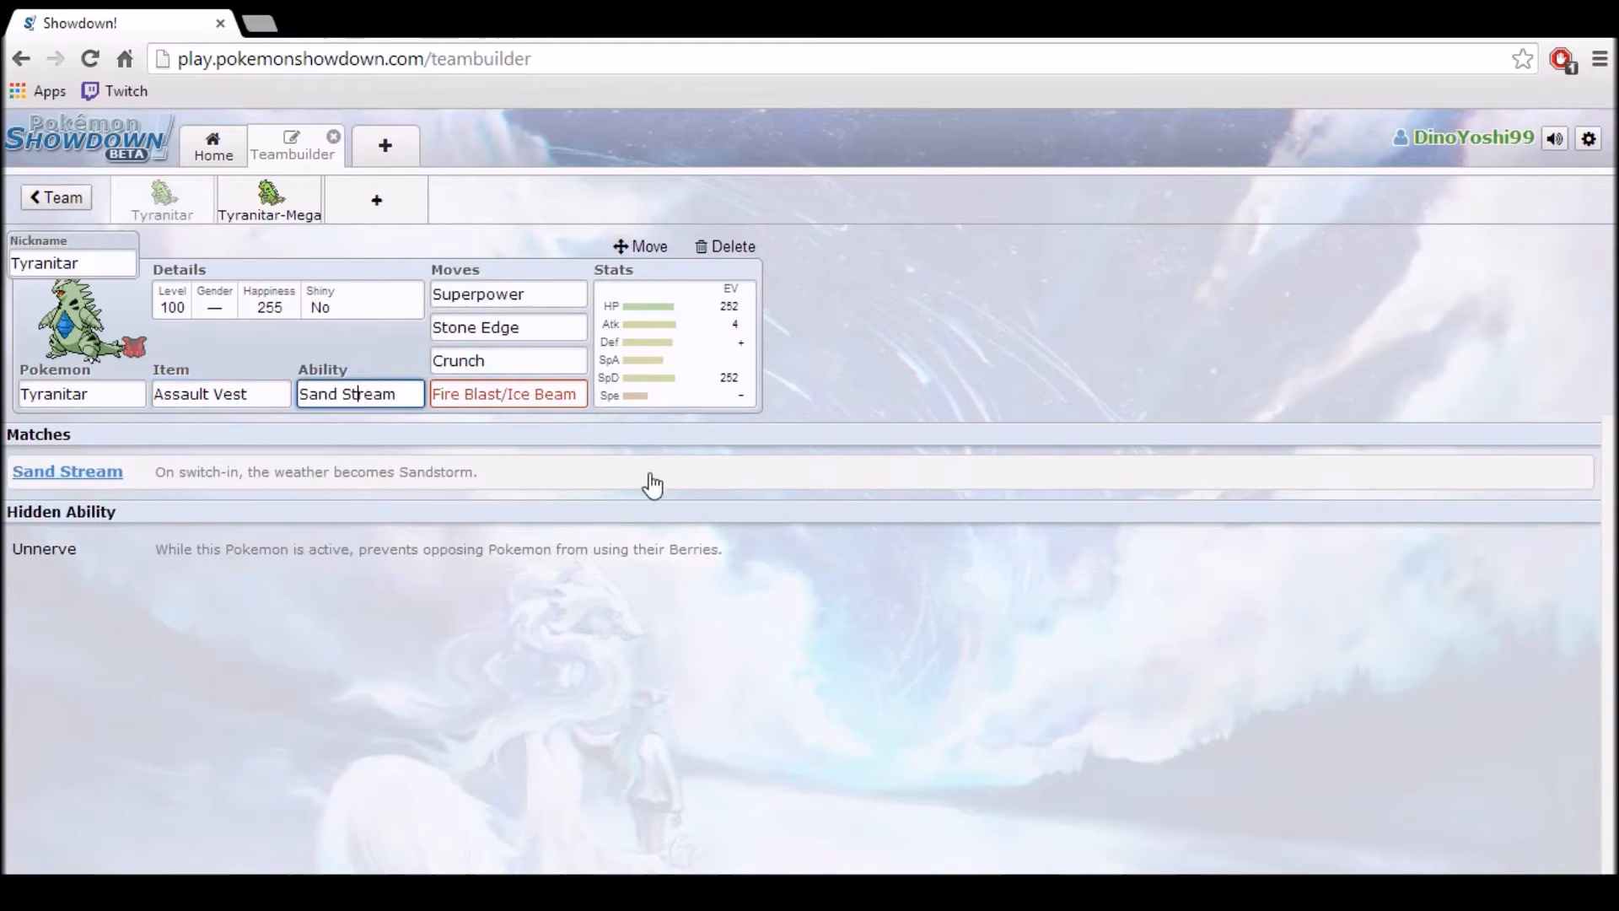
{"action": "left_click", "coordinate": [508, 293]}
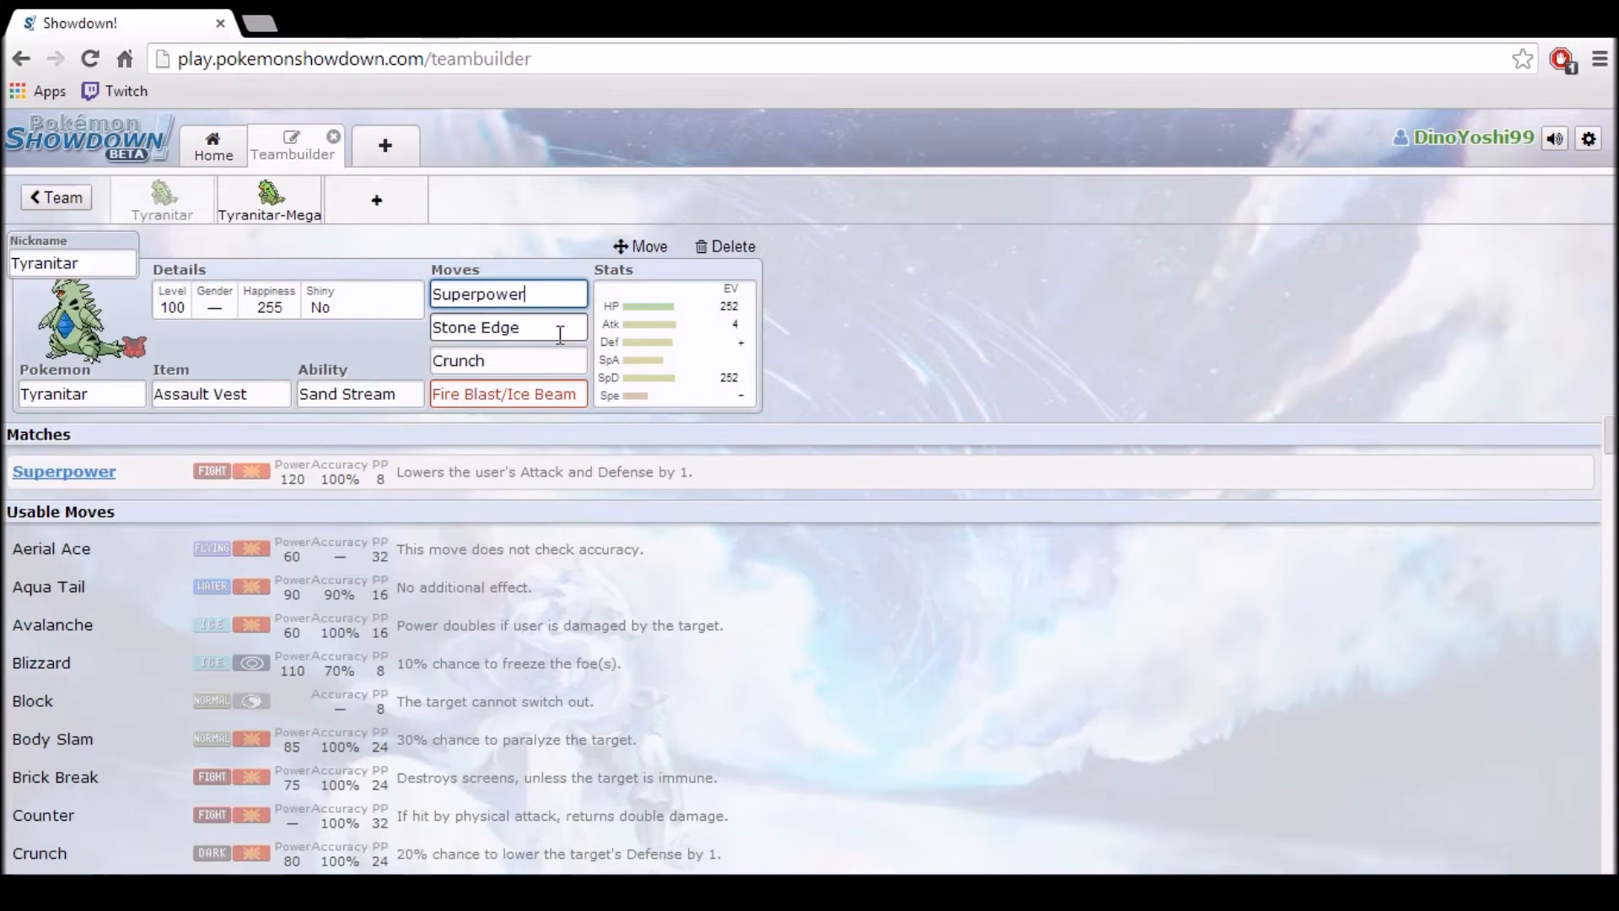
{"action": "left_click", "coordinate": [508, 327]}
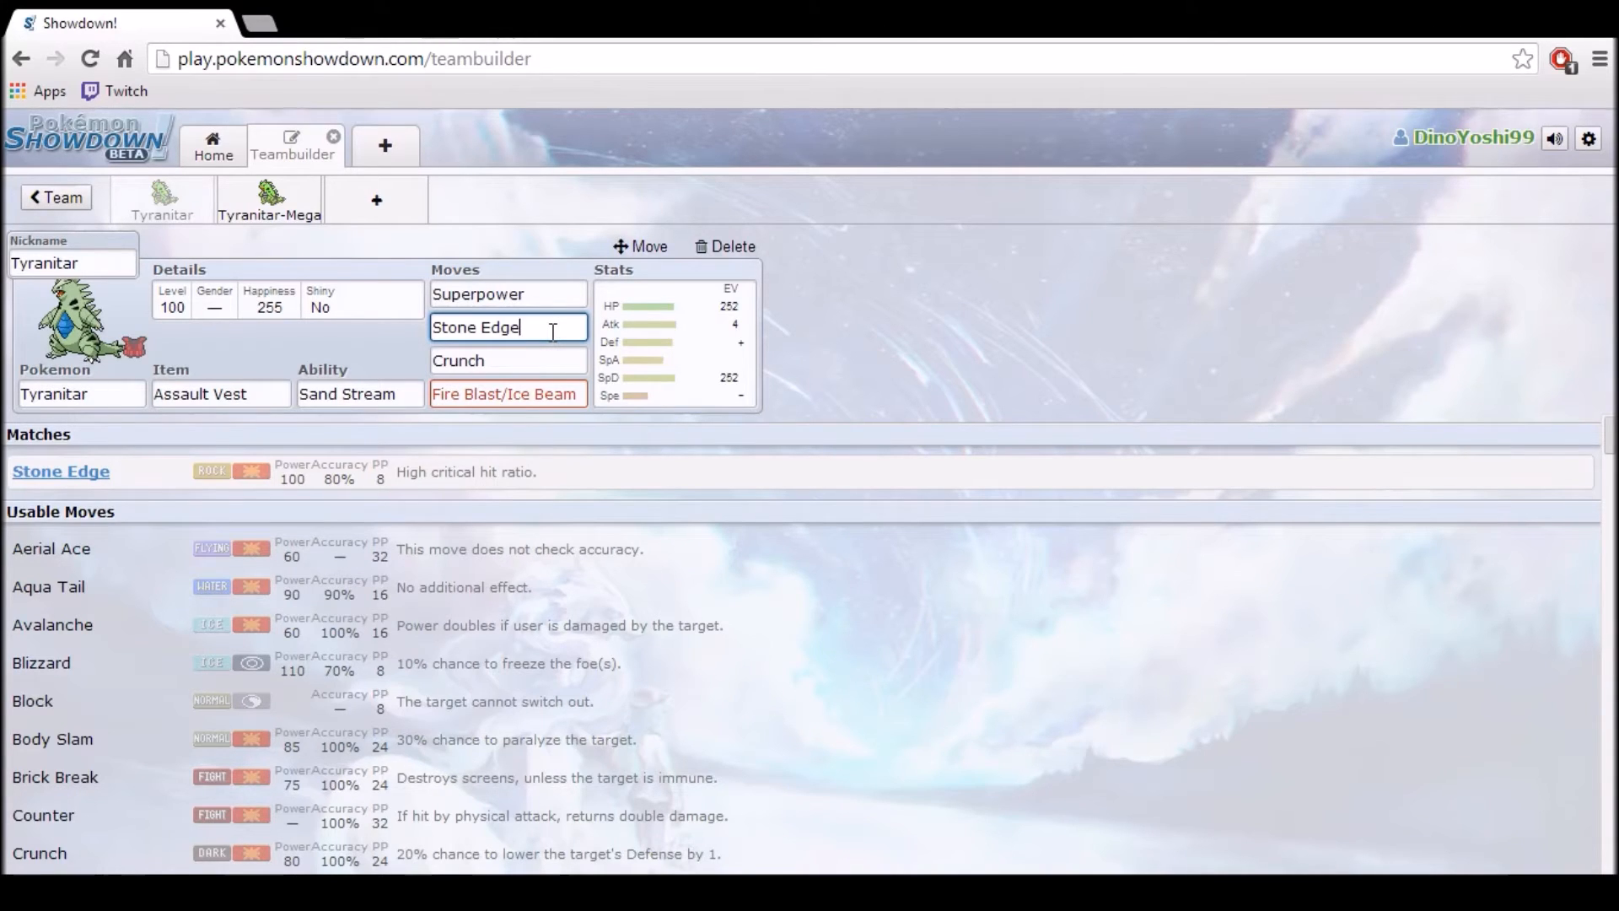
{"action": "left_click", "coordinate": [507, 361]}
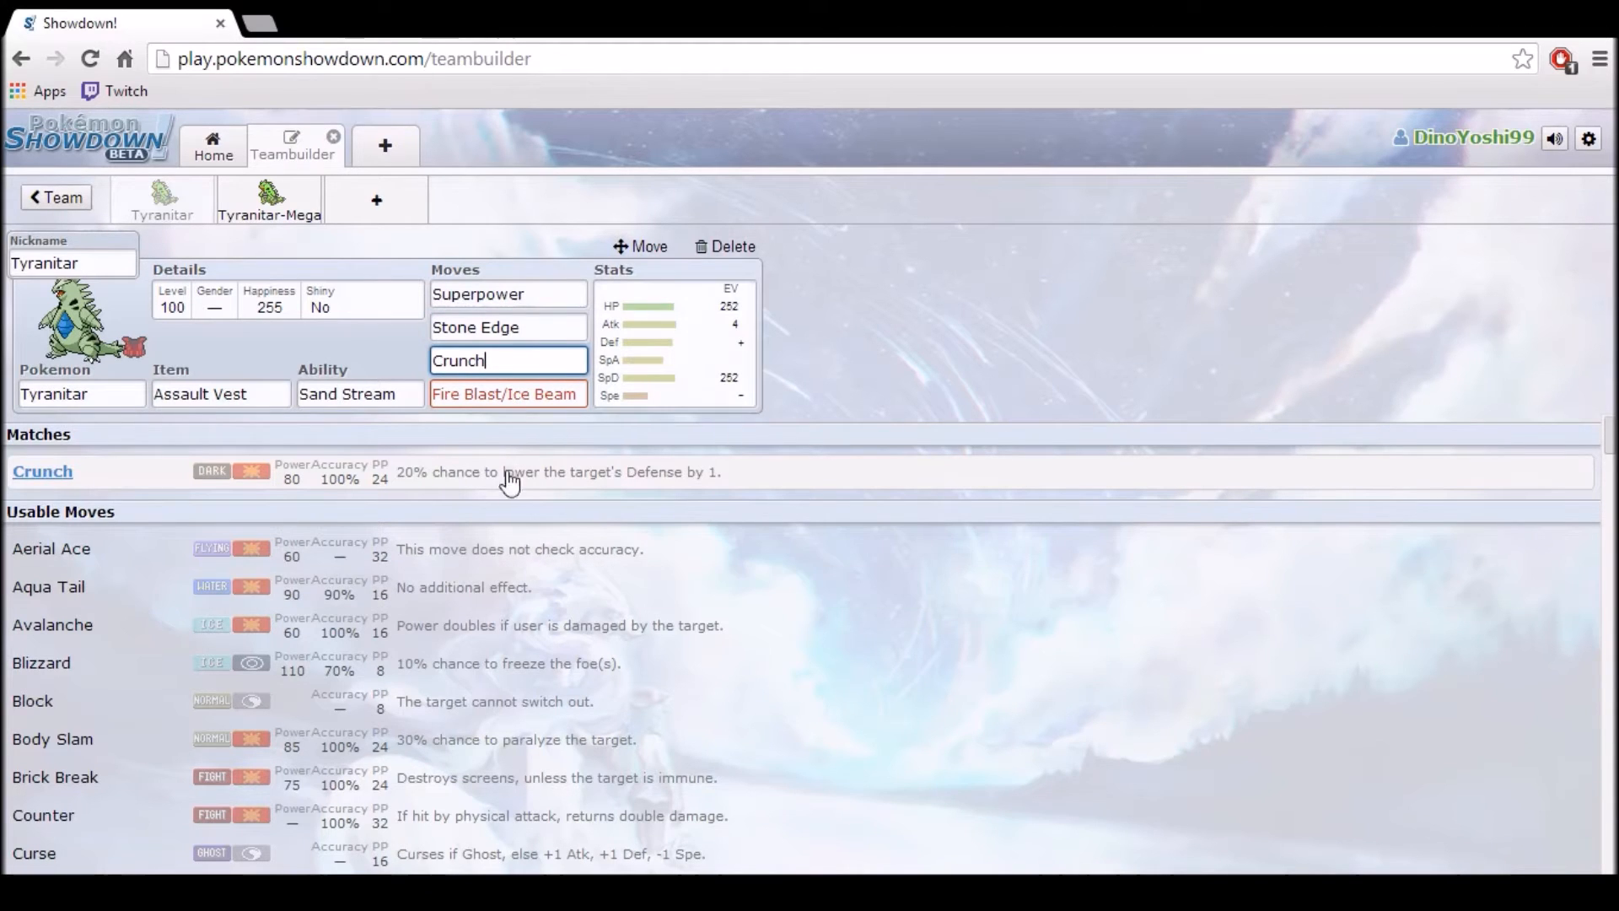
{"action": "mouse_move", "coordinate": [612, 475]}
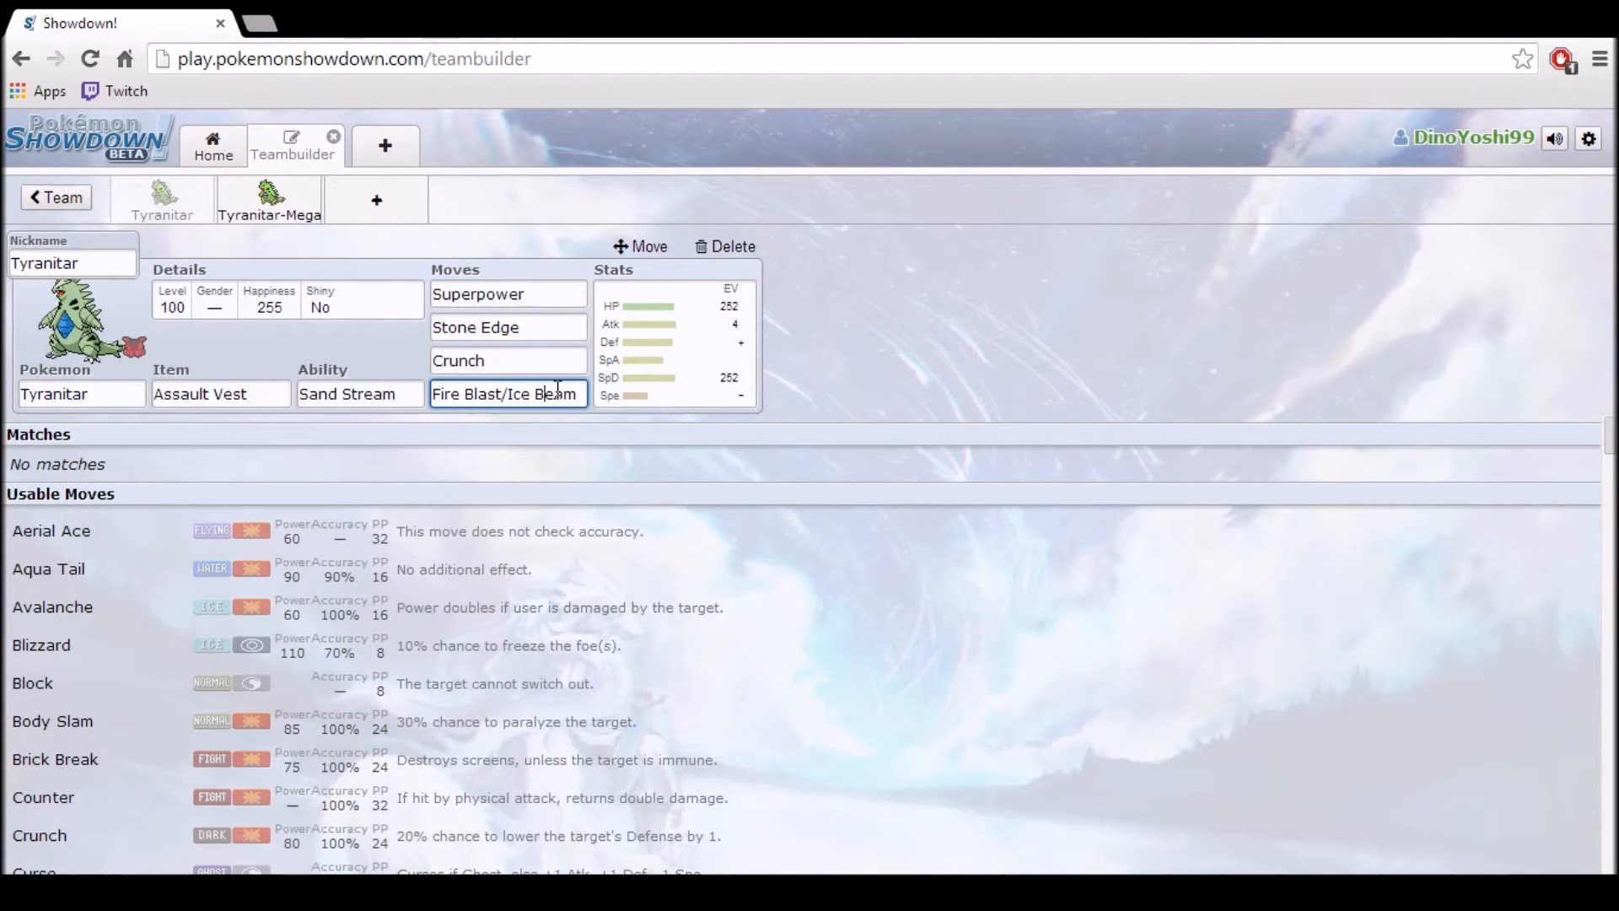
{"action": "mouse_move", "coordinate": [893, 357]}
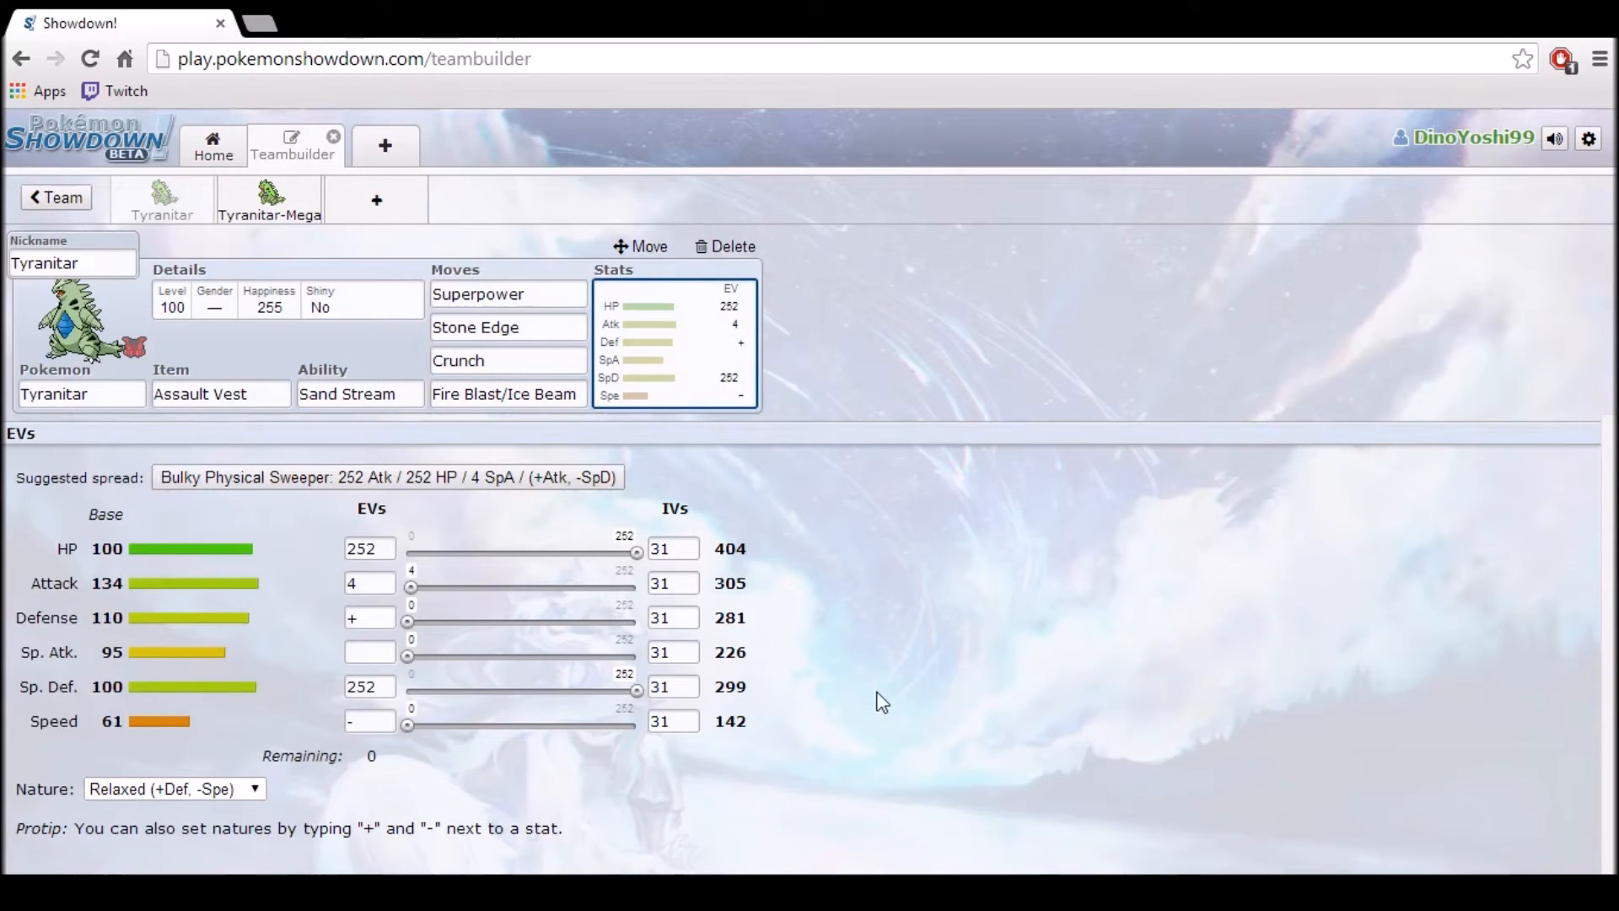
{"action": "mouse_move", "coordinate": [719, 594]}
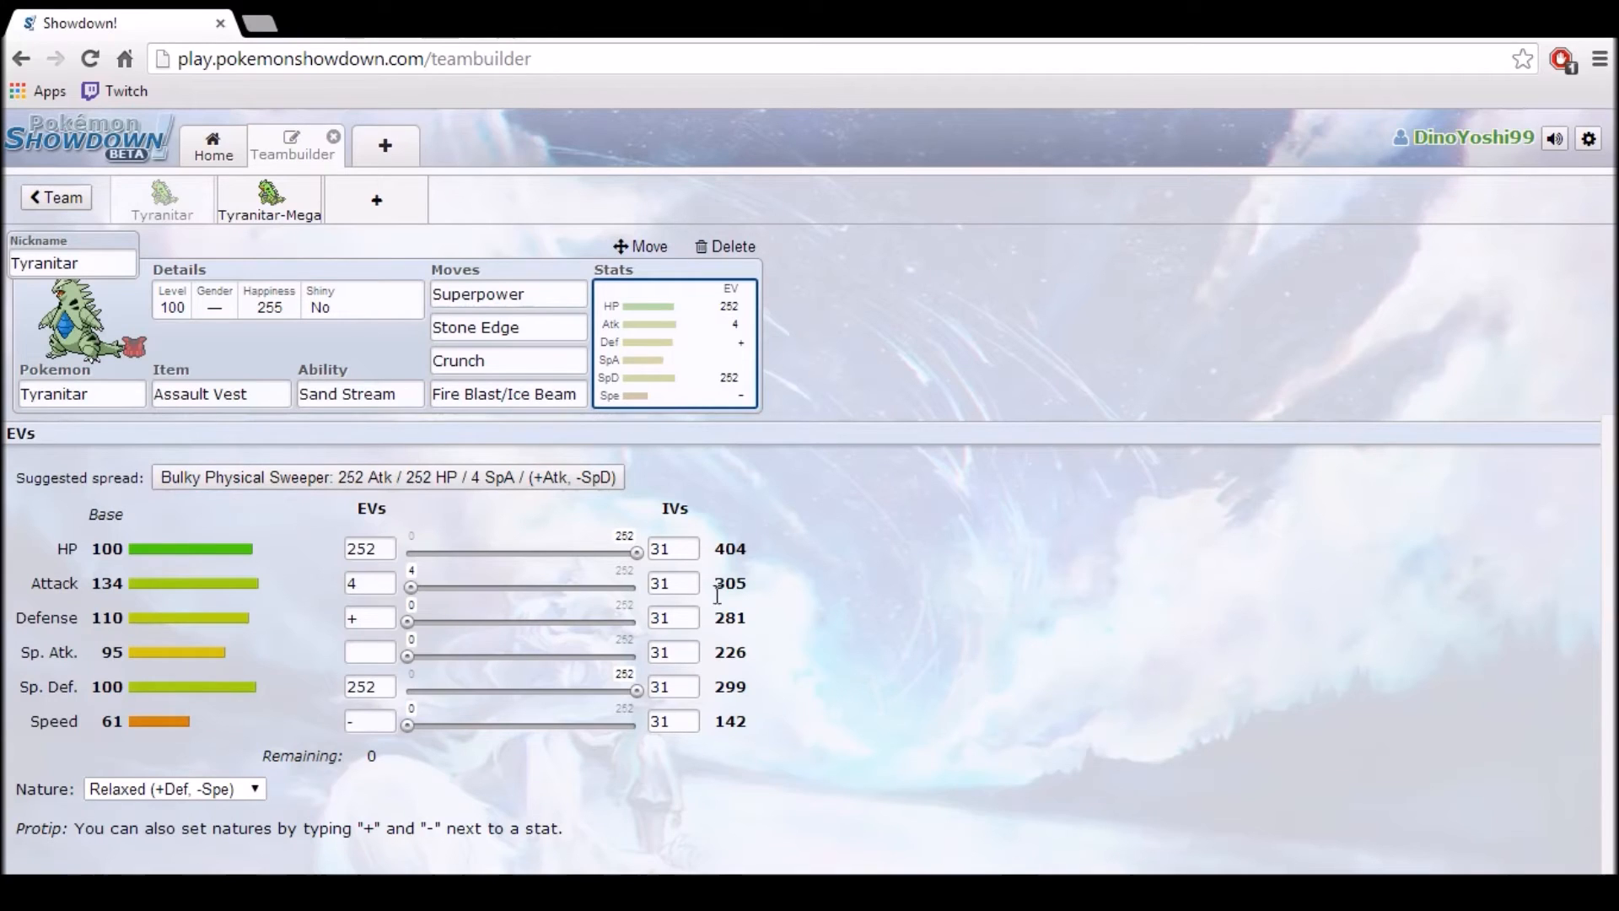
{"action": "mouse_move", "coordinate": [1198, 594]}
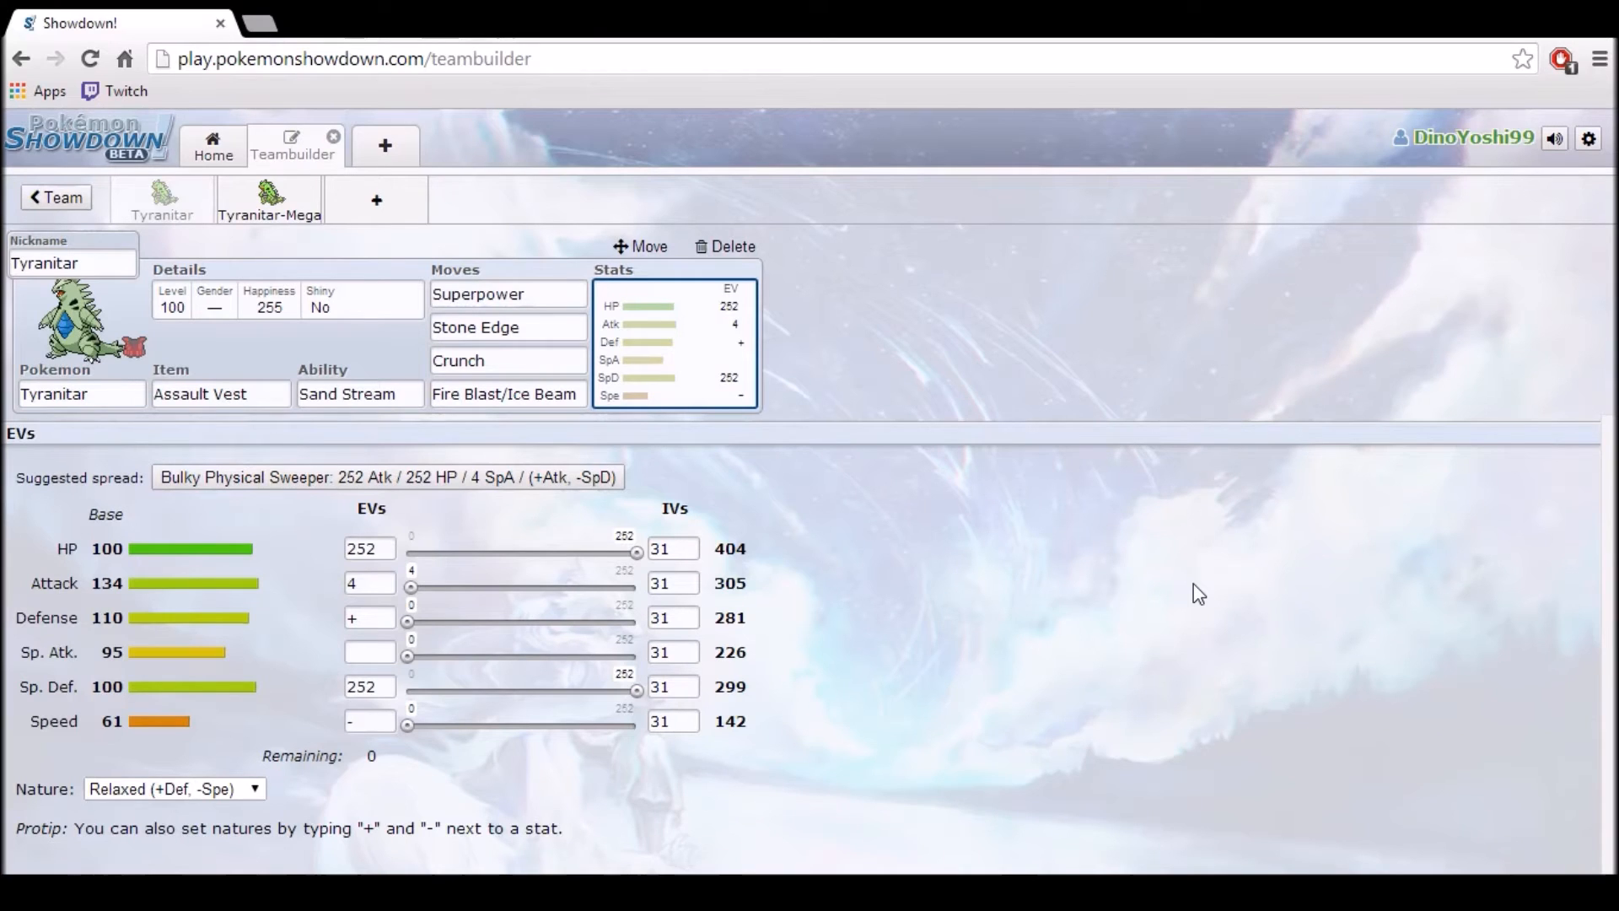
{"action": "mouse_move", "coordinate": [478, 713]}
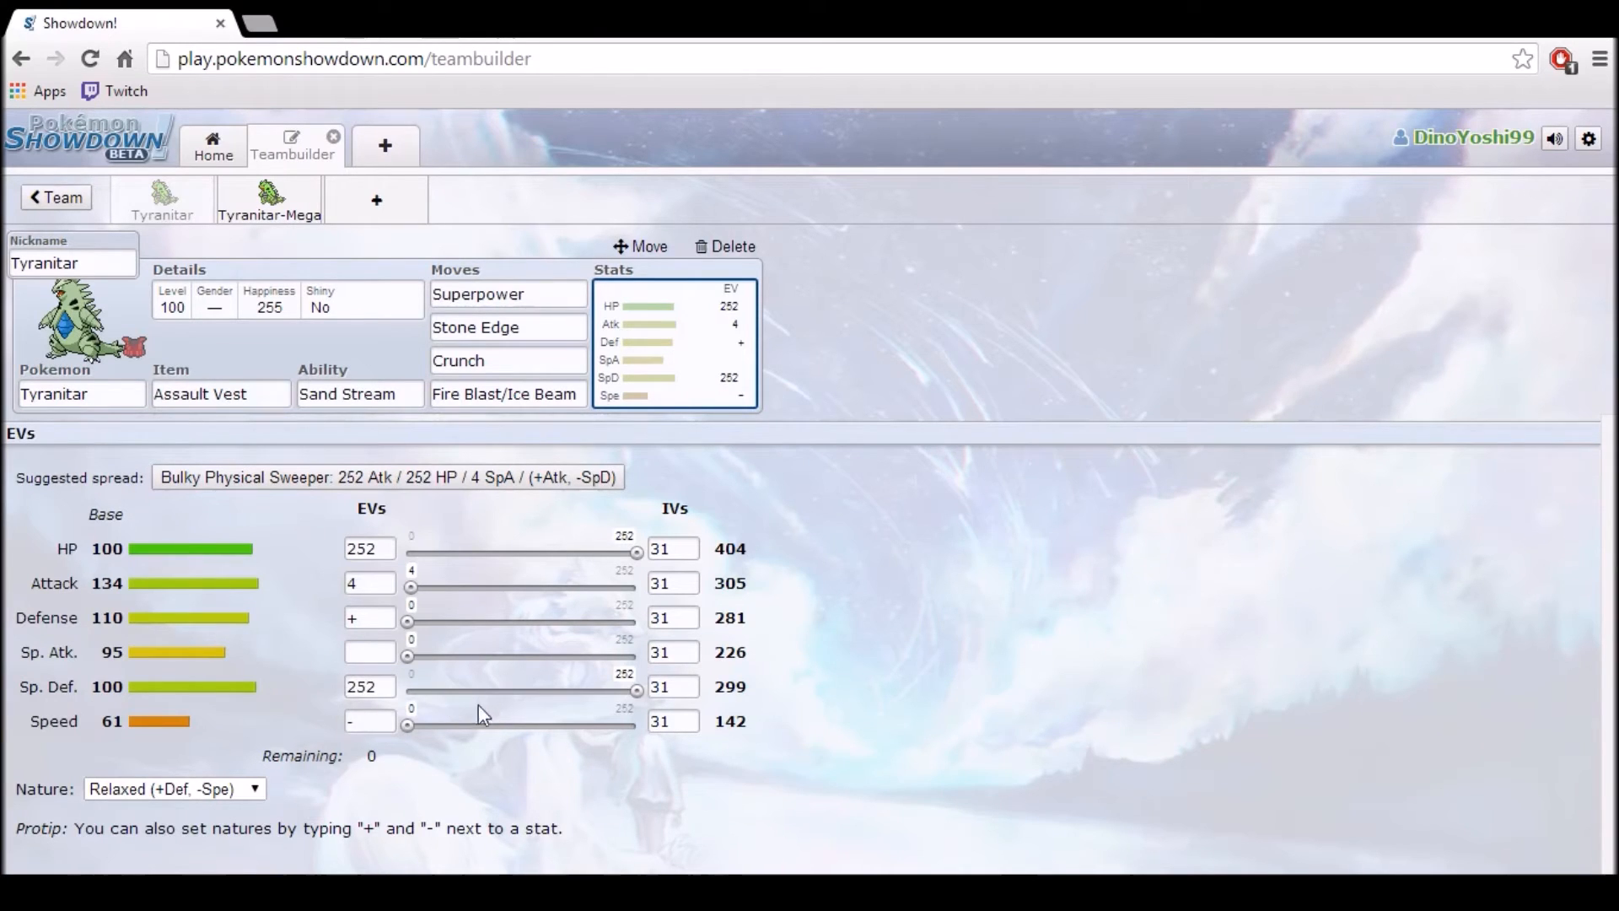
{"action": "mouse_move", "coordinate": [315, 715]}
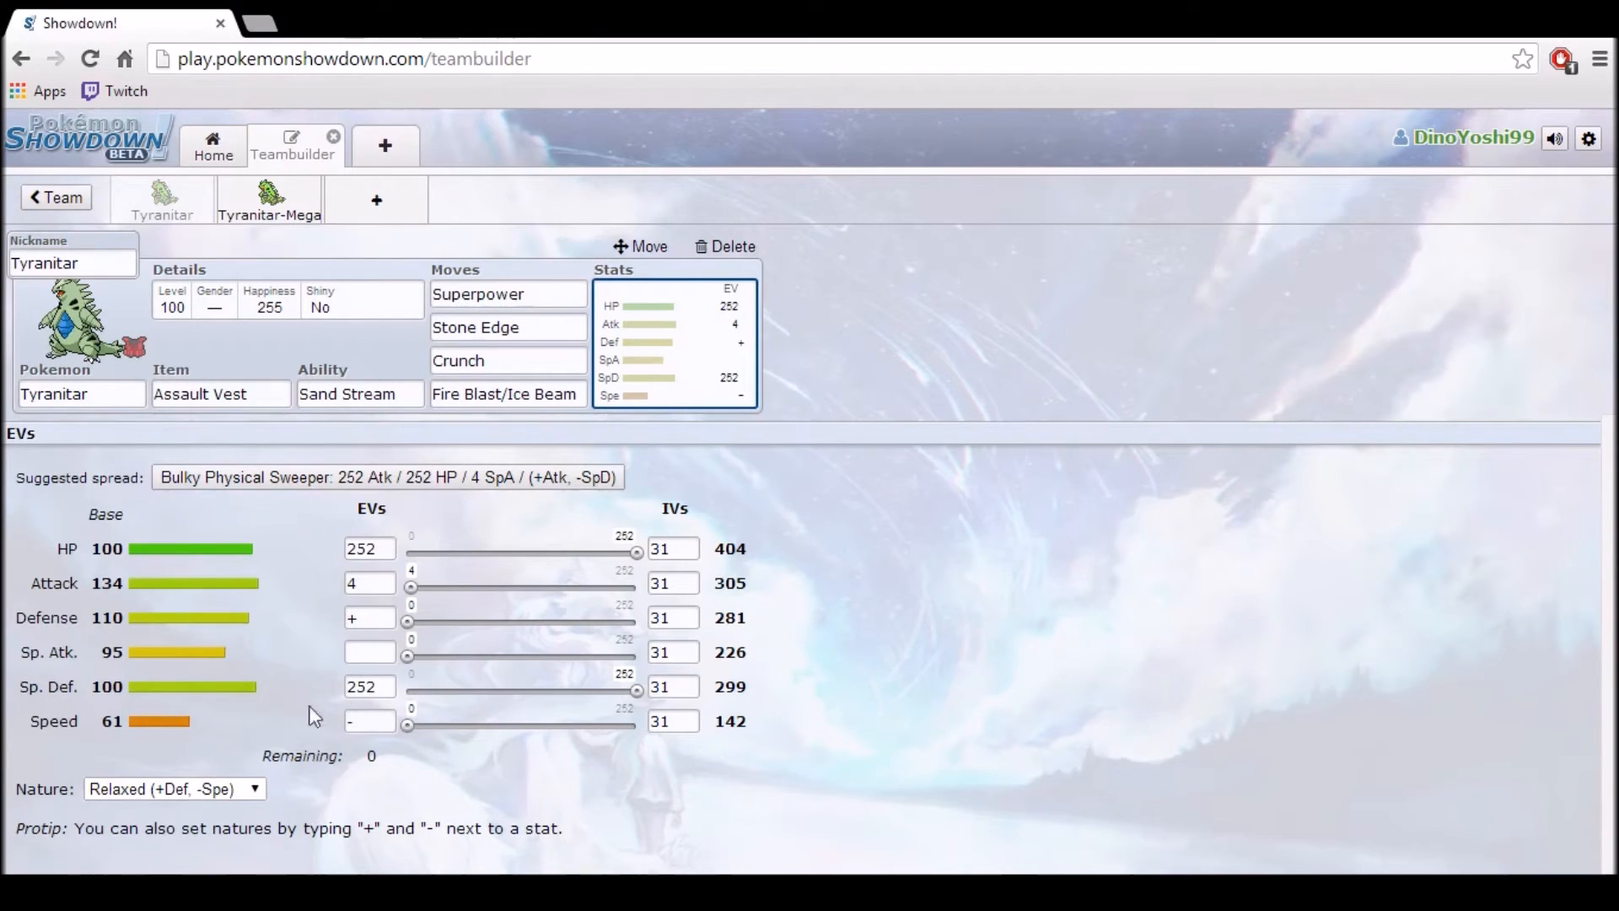
Step: Show the 252 HP / 252 Sp. Def Relaxed spread, then switch to the Tyranitar-Mega set
{"action": "left_click", "coordinate": [369, 617]}
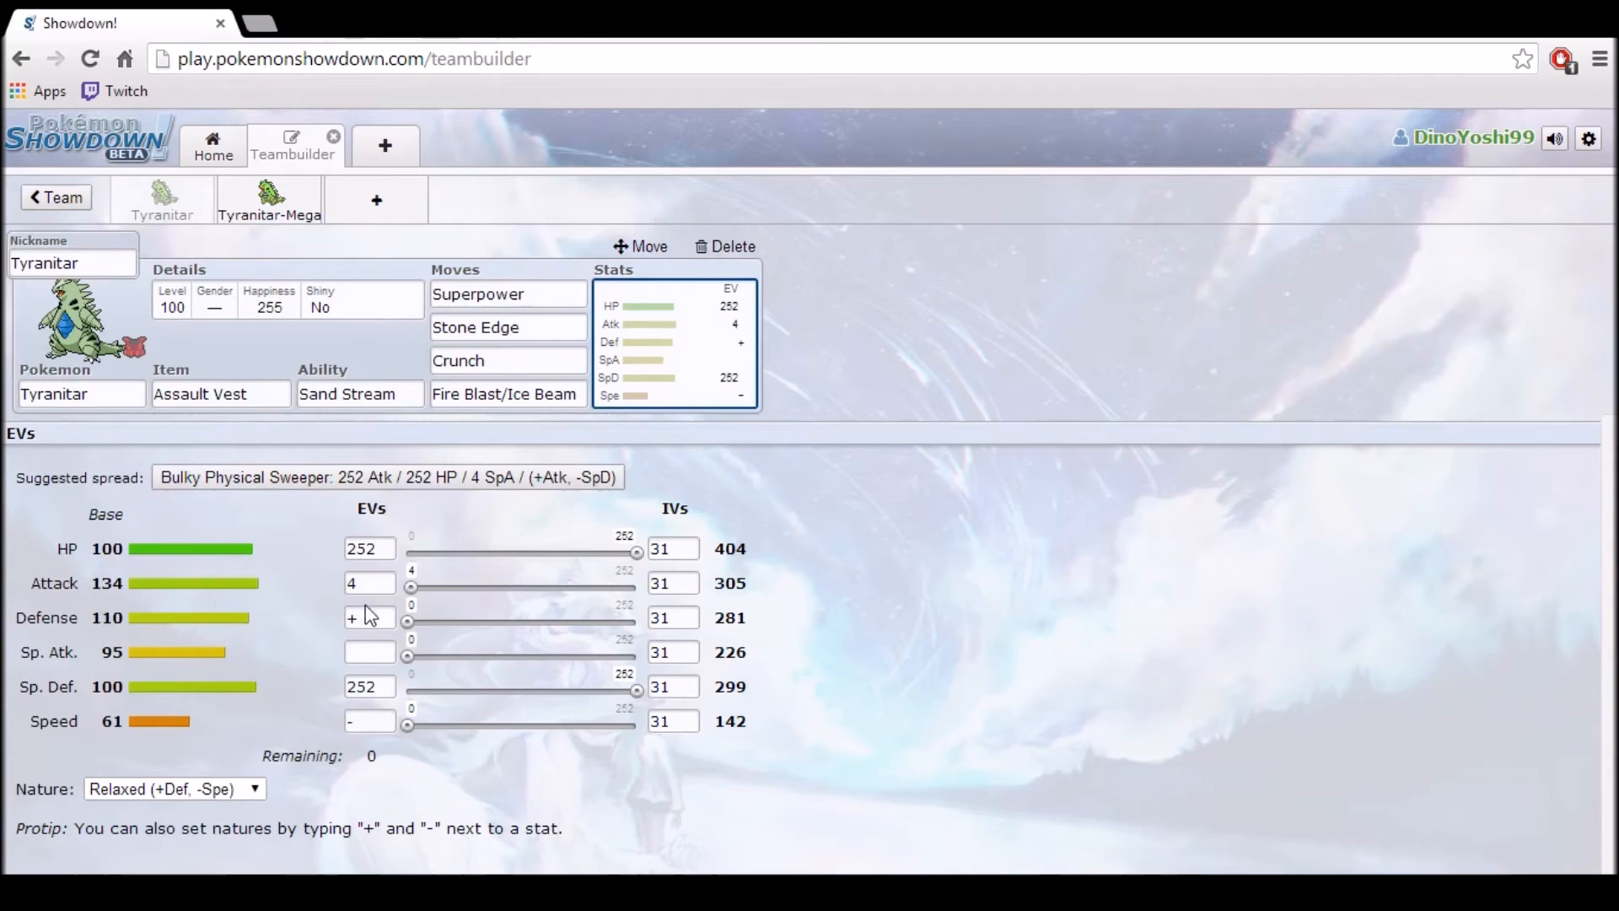
{"action": "left_click", "coordinate": [369, 617]}
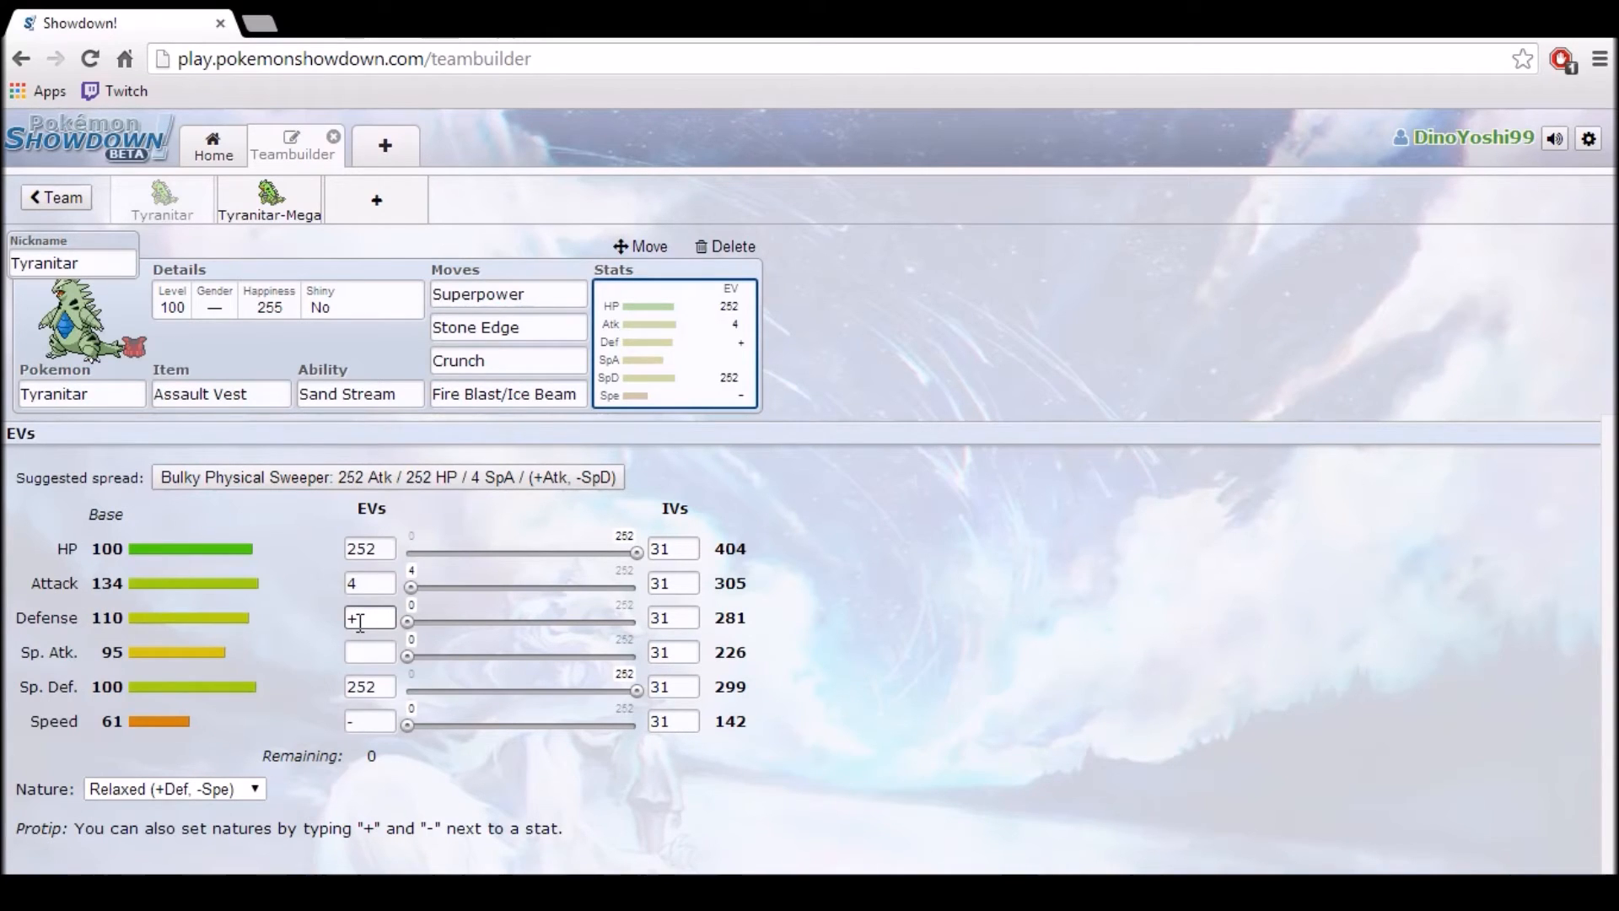
{"action": "left_click", "coordinate": [268, 199]}
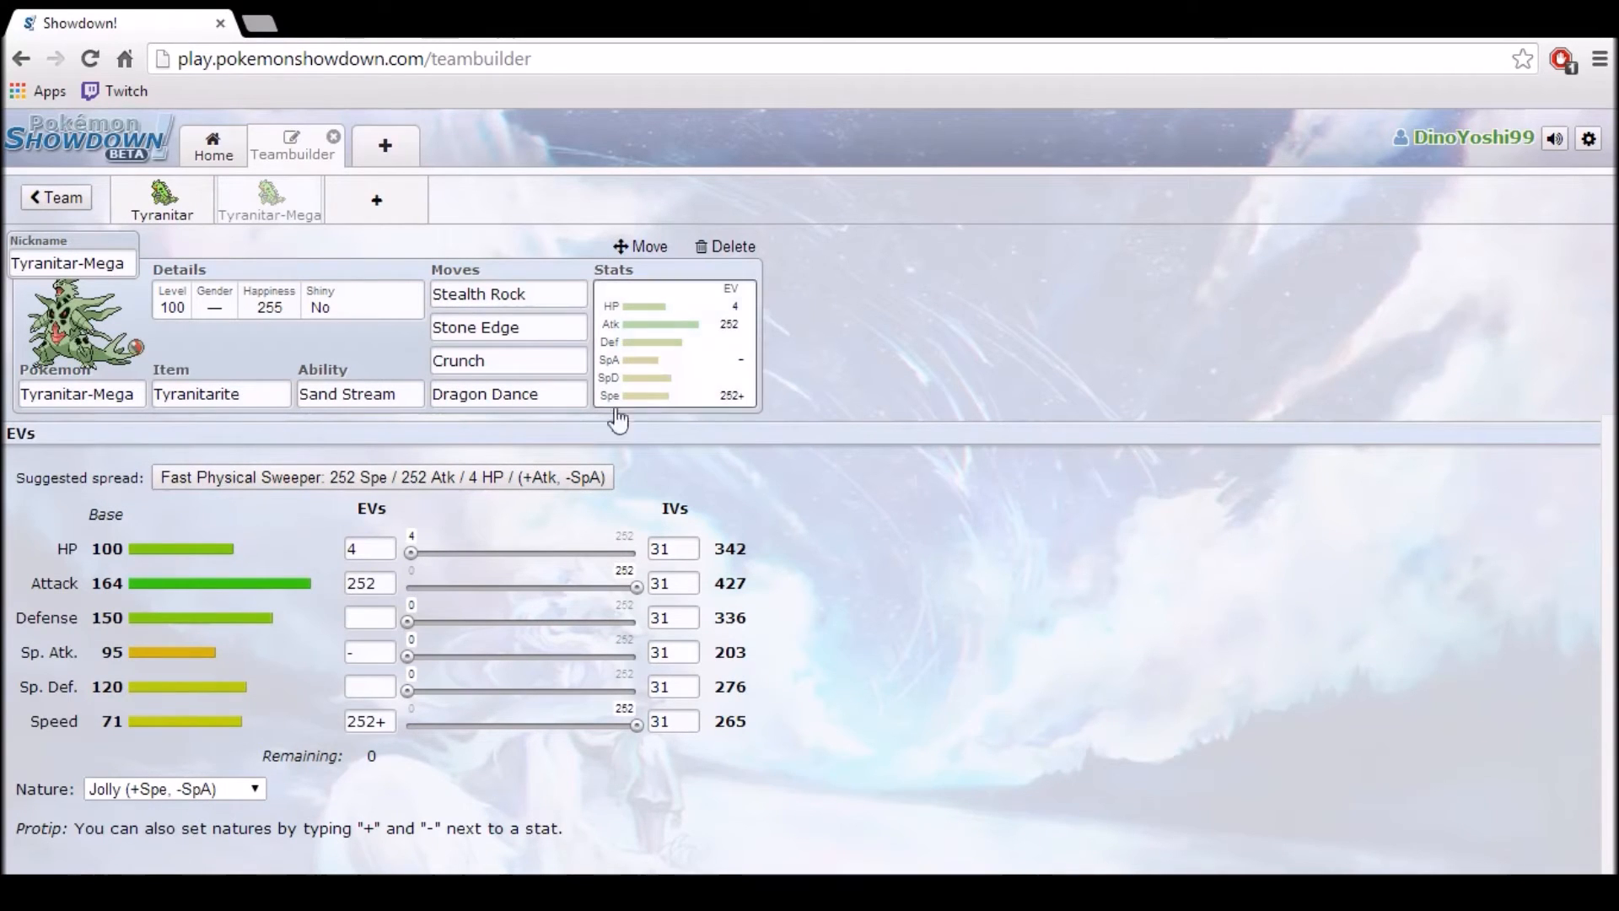
Step: Show the Mega set's Sand Stream ability, Tyranitarite item and Stealth Rock move descriptions
{"action": "left_click", "coordinate": [359, 393]}
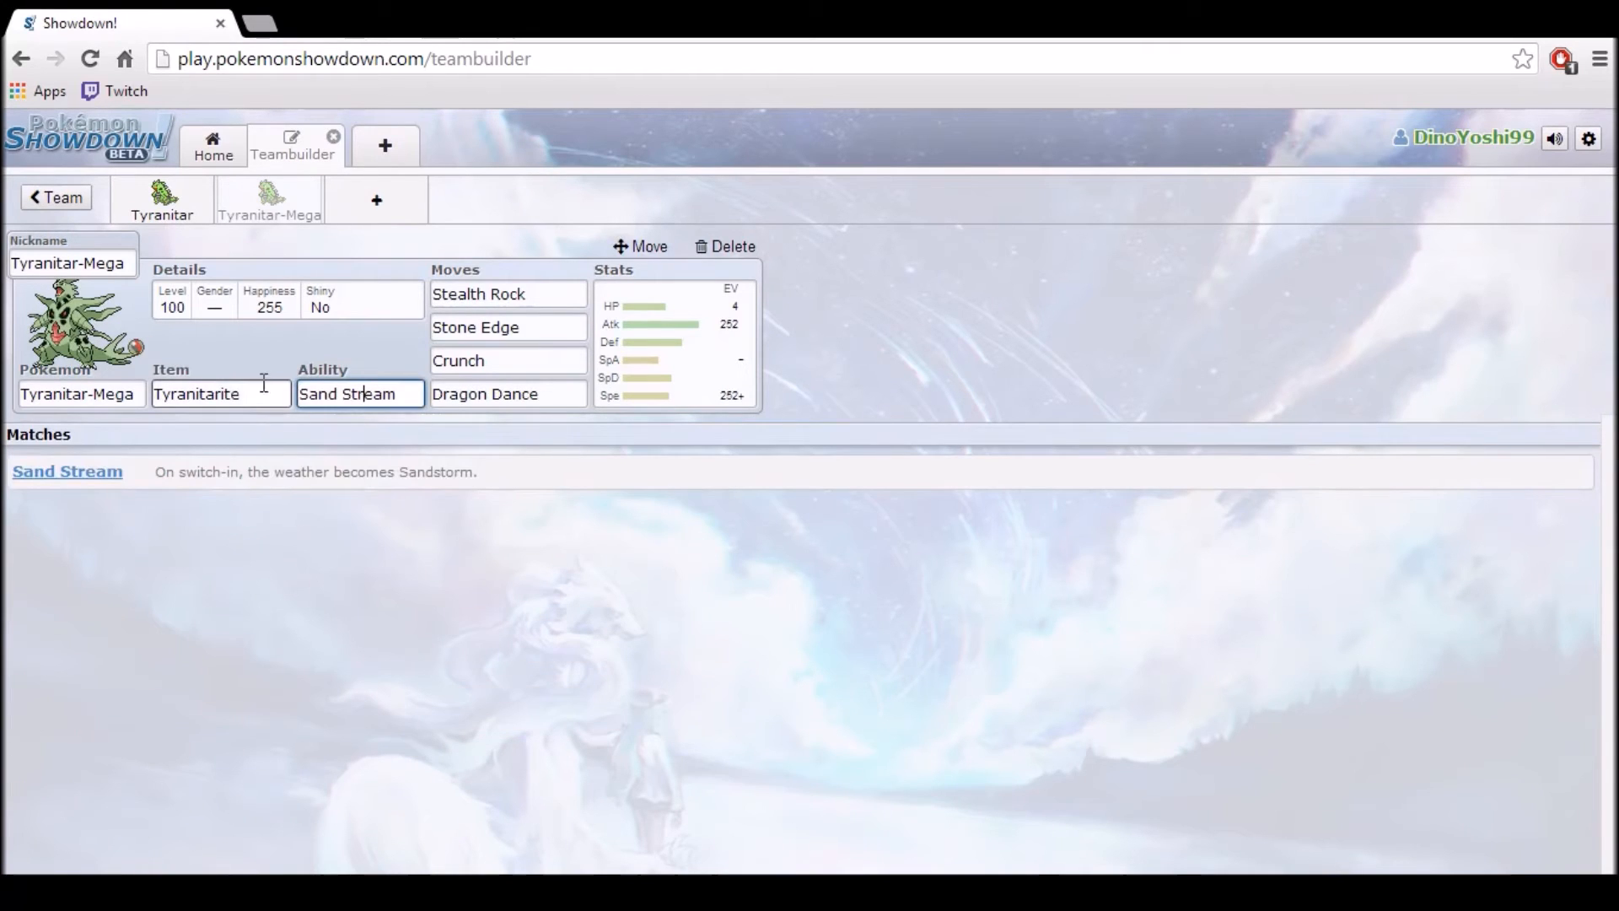
{"action": "left_click", "coordinate": [220, 393]}
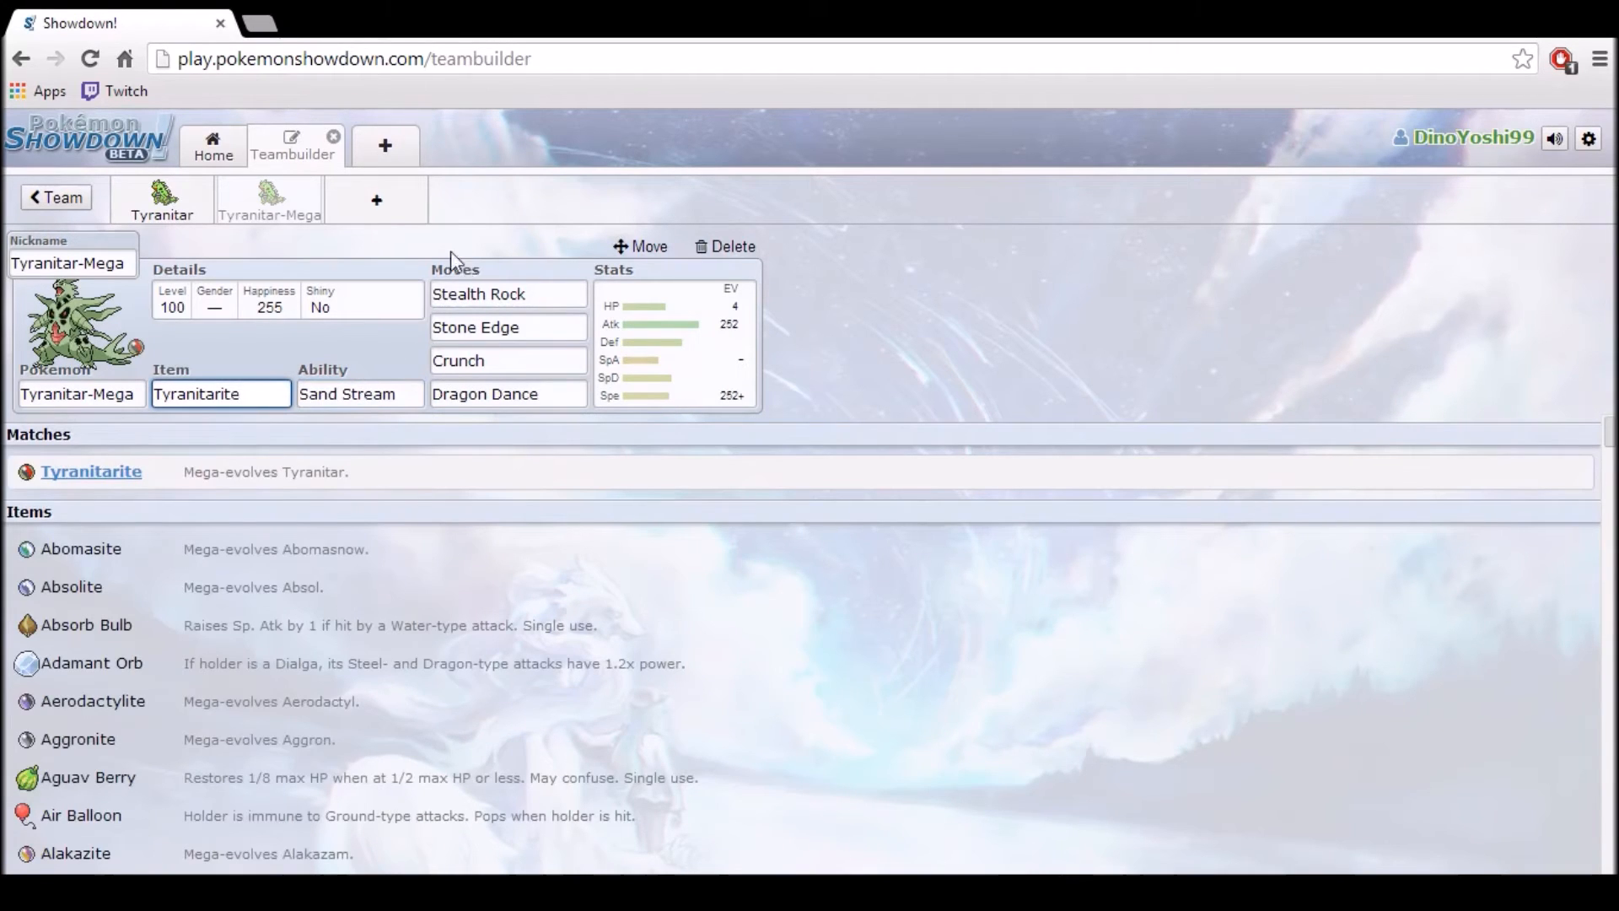
{"action": "left_click", "coordinate": [507, 293]}
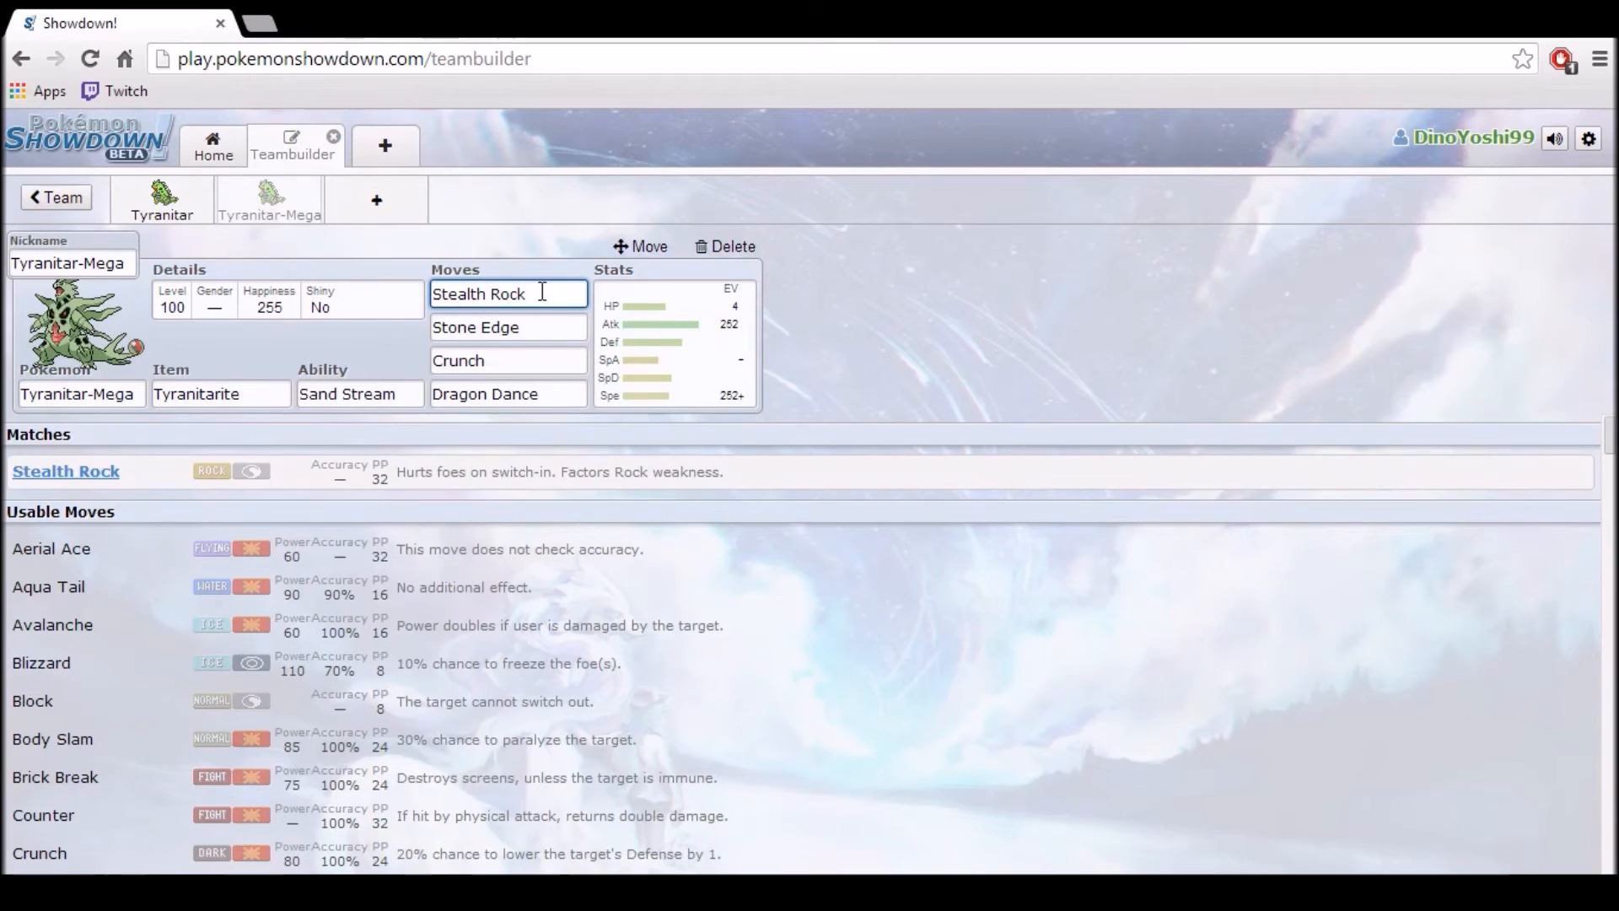
Step: Show the Stone Edge, Crunch and Dragon Dance move descriptions
{"action": "left_click", "coordinate": [506, 325]}
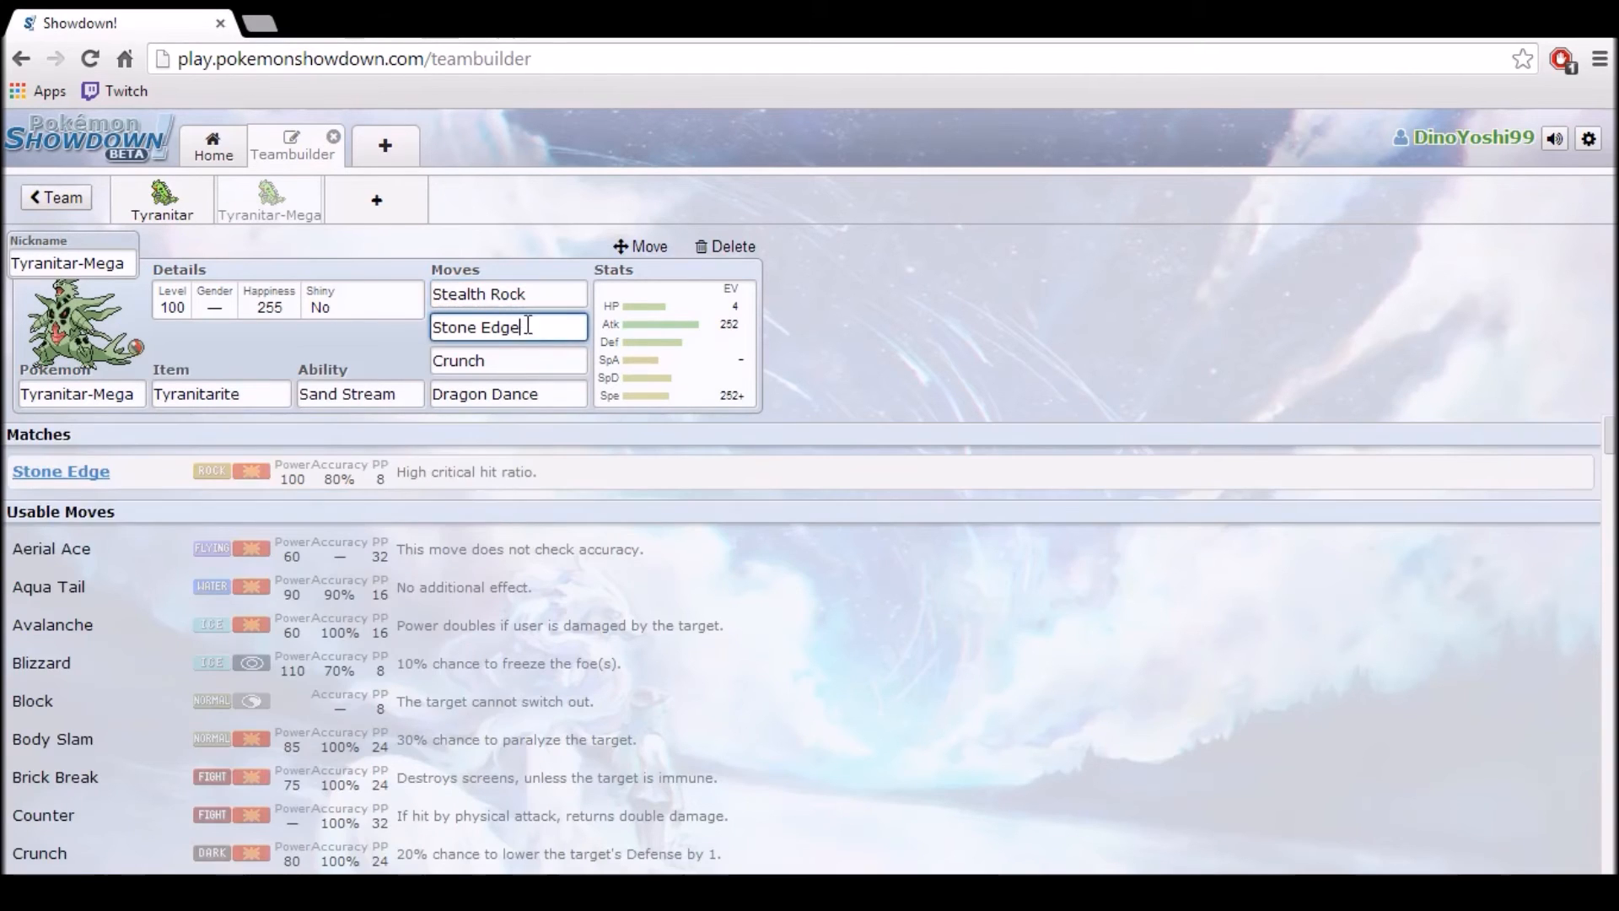
{"action": "left_click", "coordinate": [508, 359]}
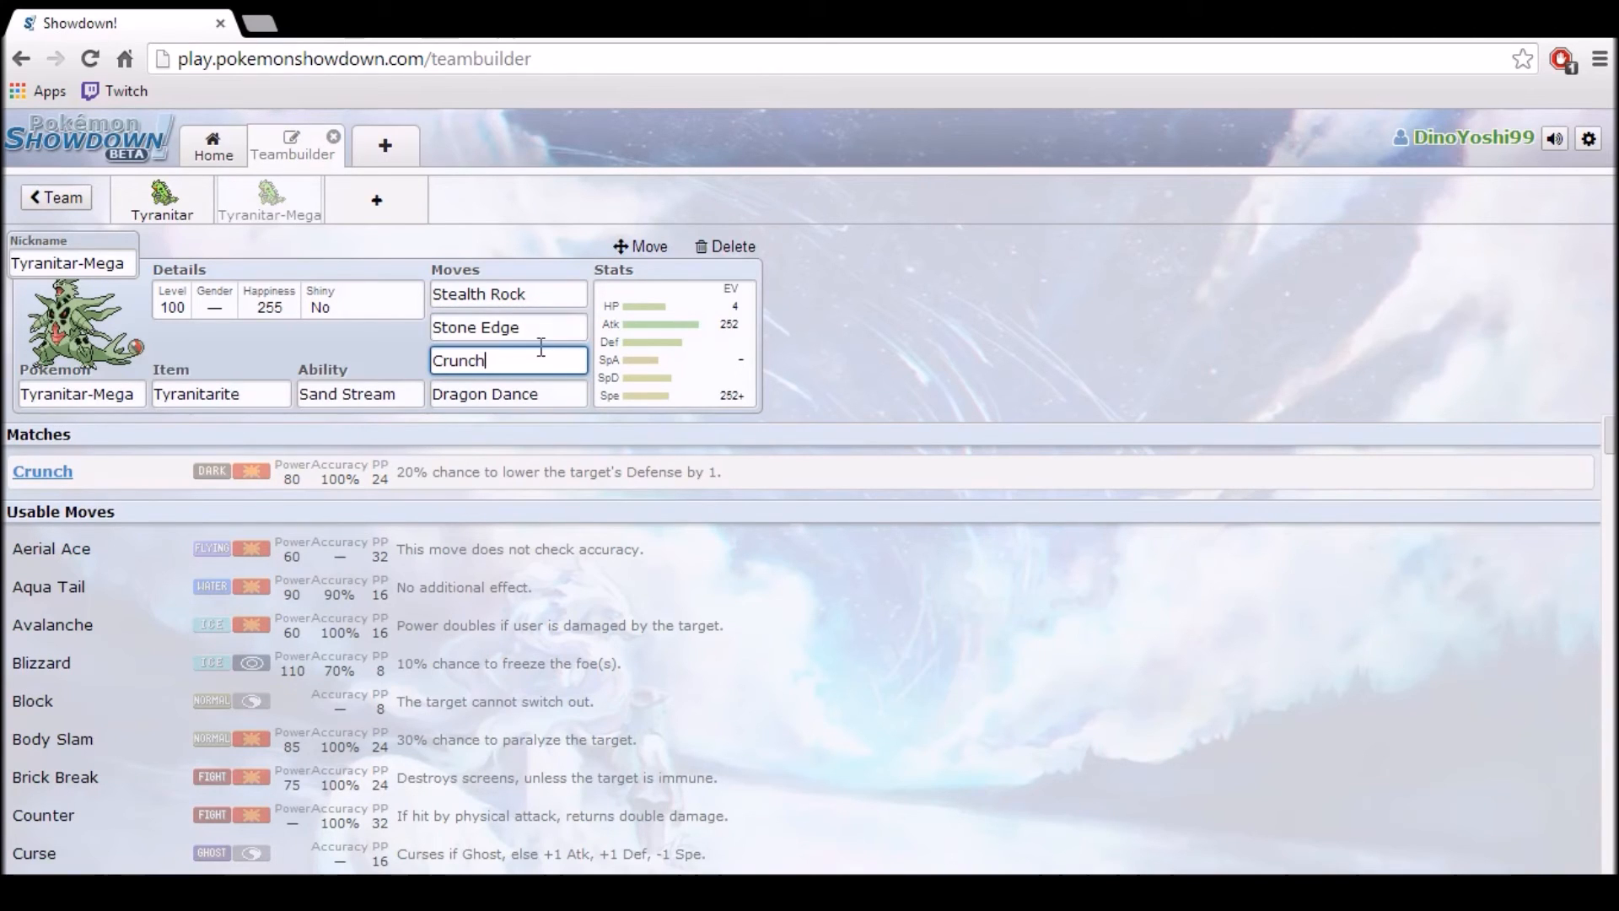
{"action": "left_click", "coordinate": [508, 393]}
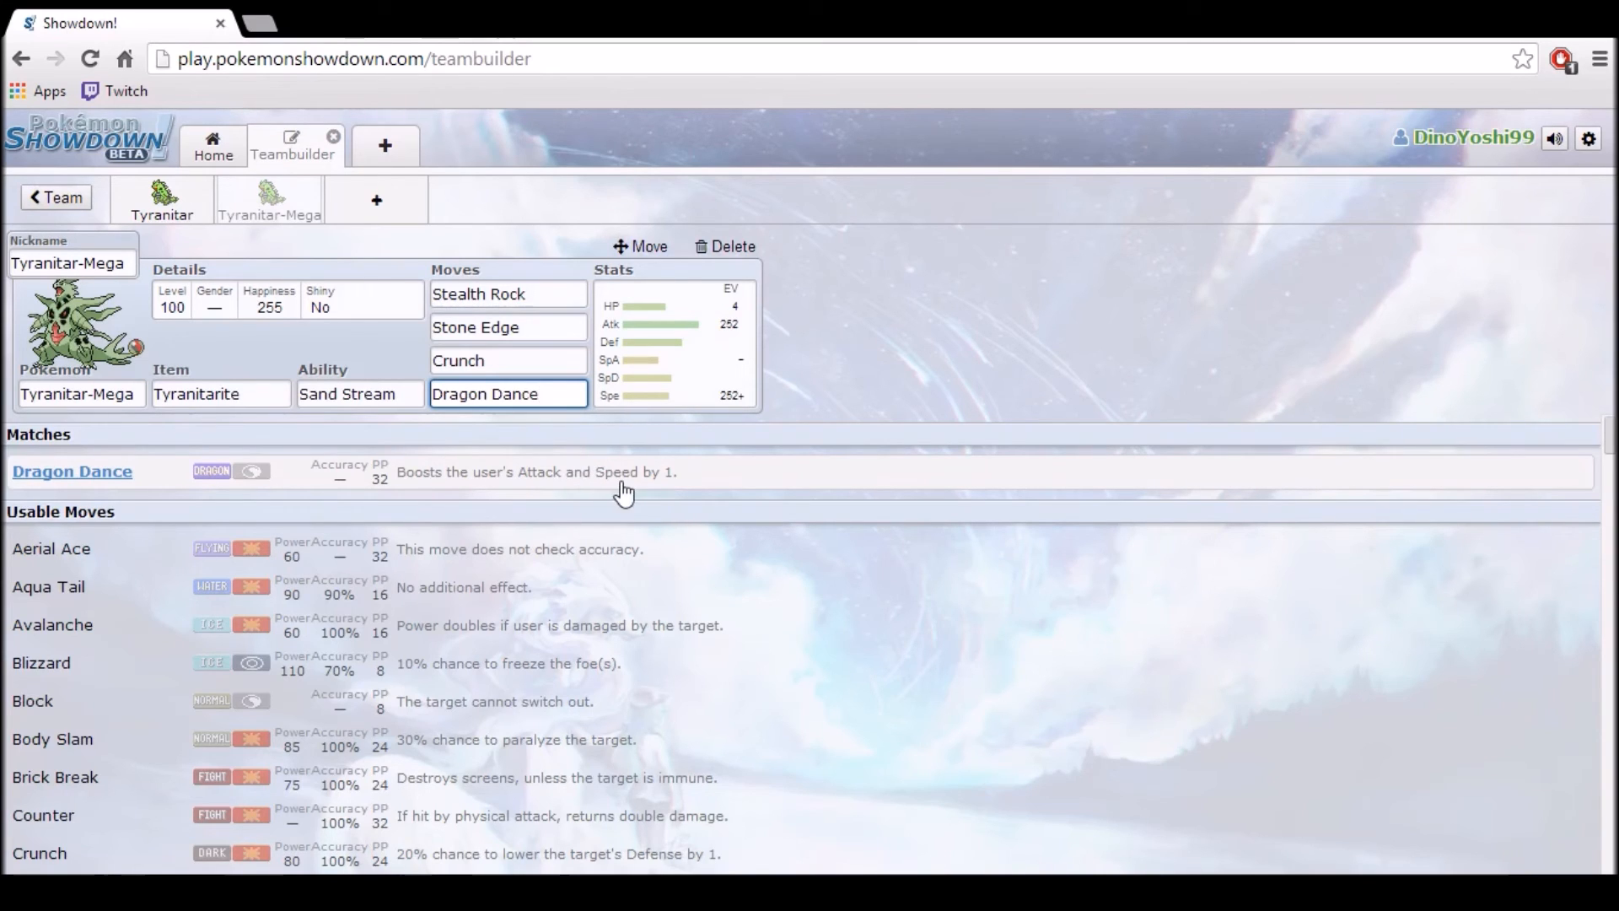
{"action": "mouse_move", "coordinate": [691, 508]}
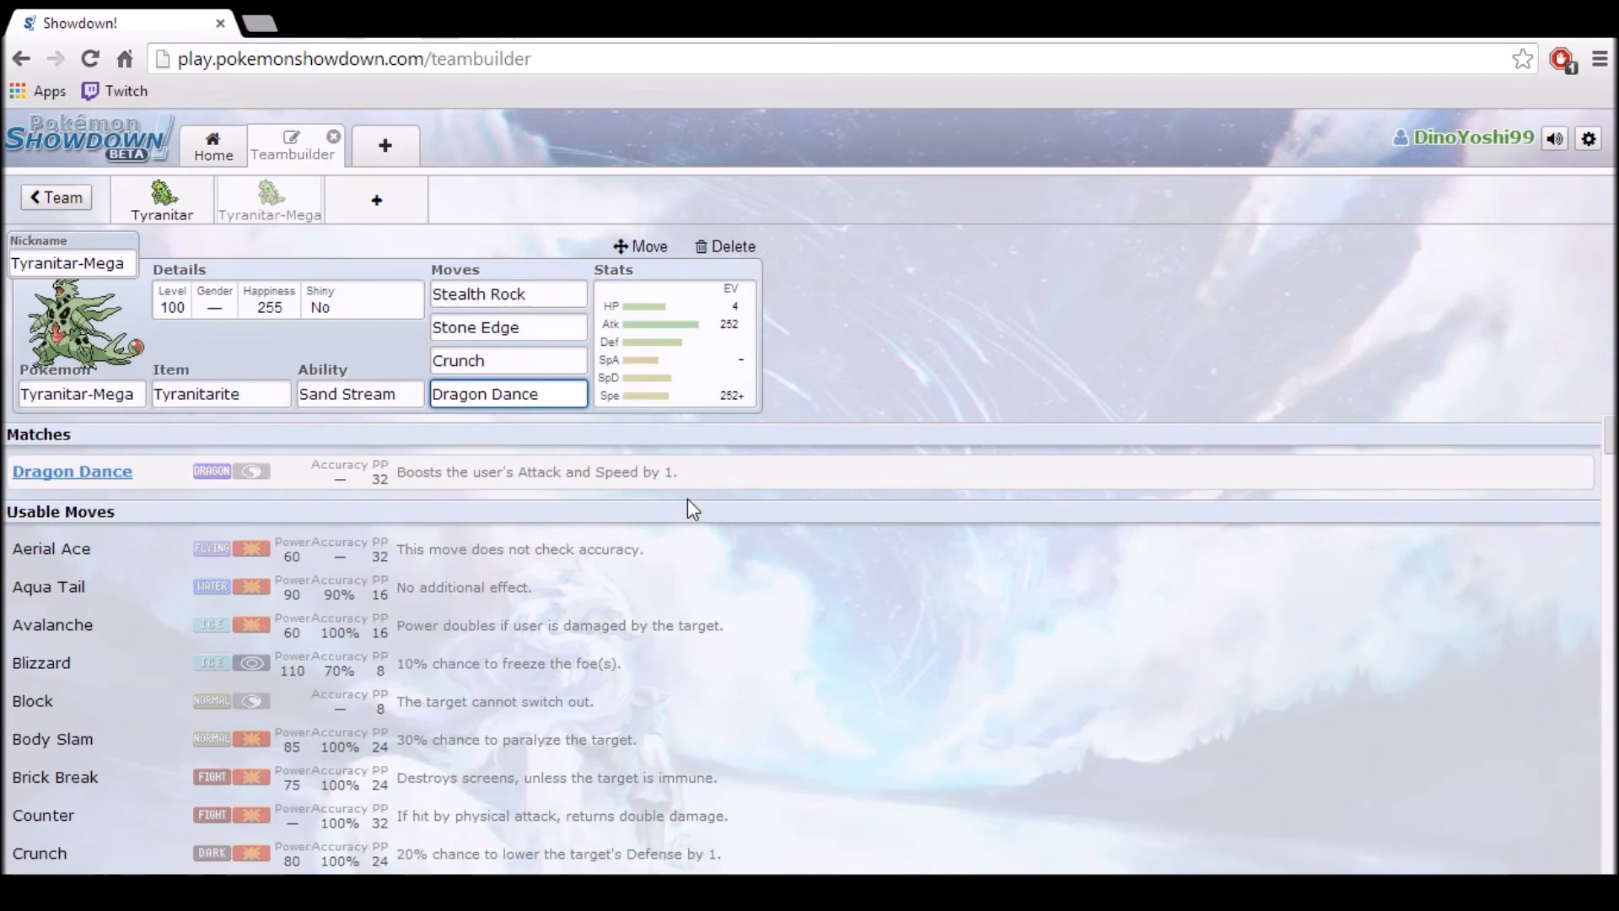
{"action": "mouse_move", "coordinate": [709, 476]}
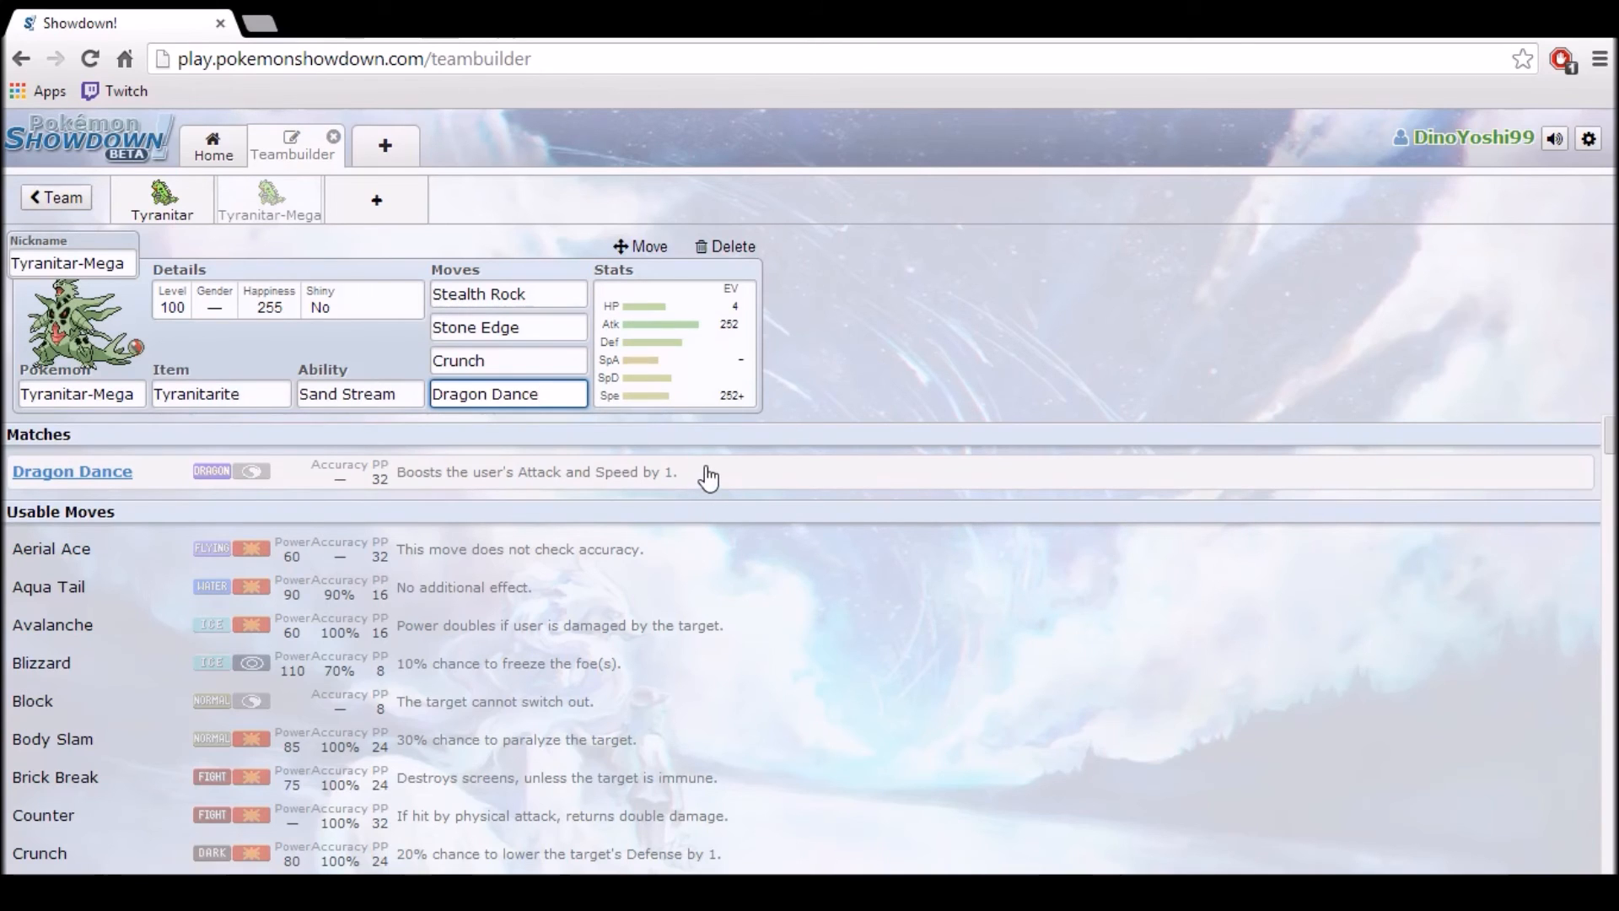
{"action": "left_click", "coordinate": [508, 393]}
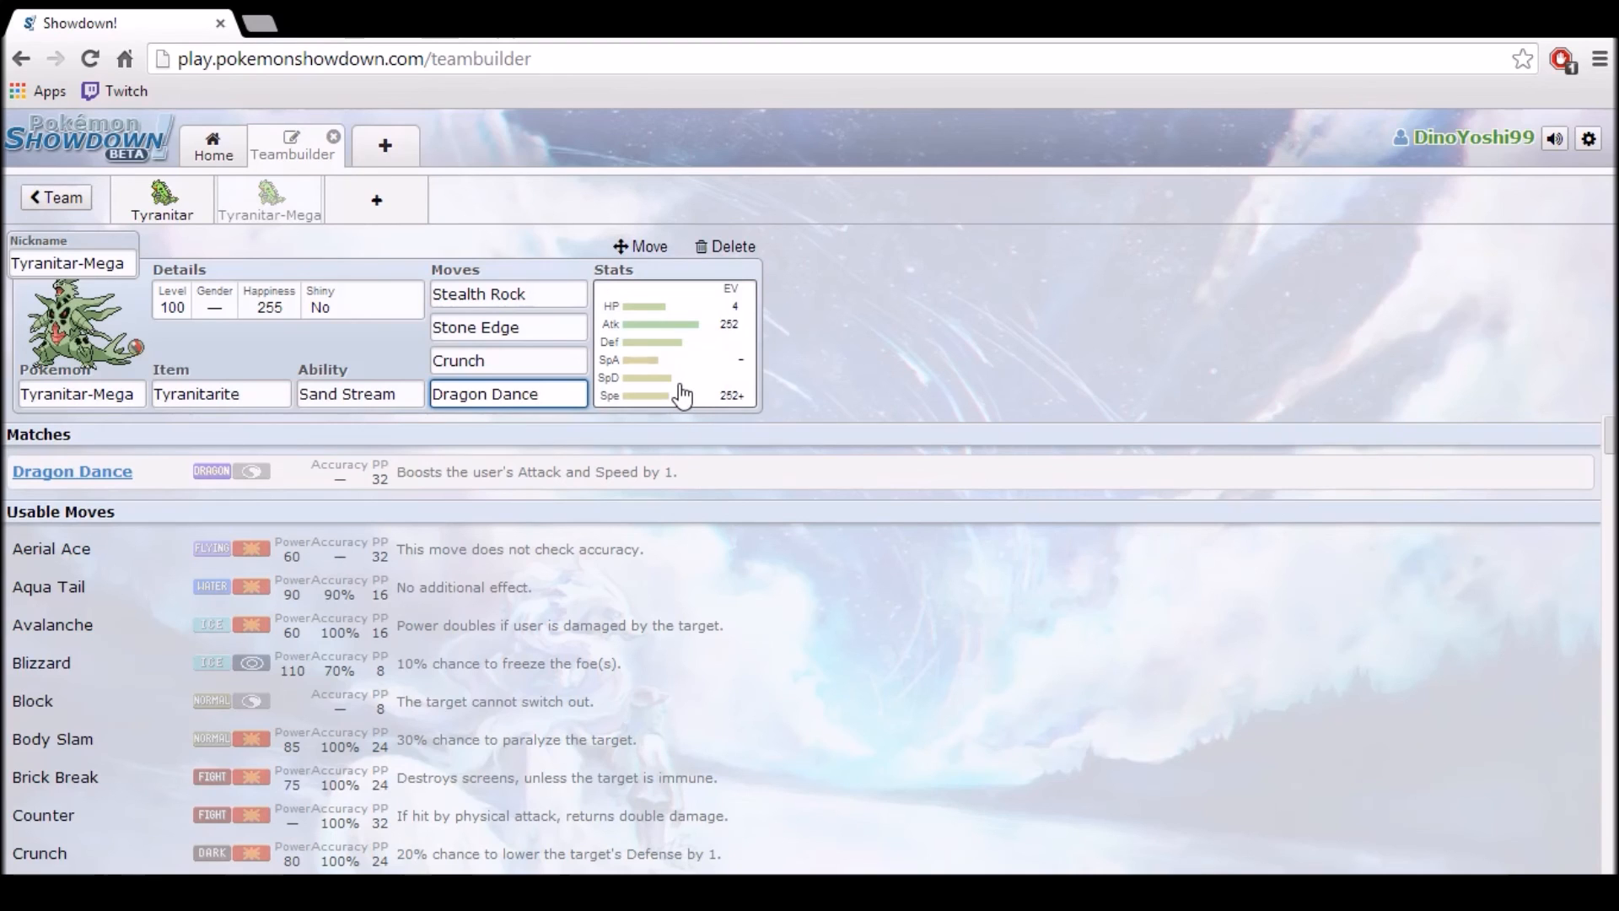
Step: Show the Mega set's 252 Speed / 252 Attack / 4 HP Jolly spread
{"action": "left_click", "coordinate": [674, 340]}
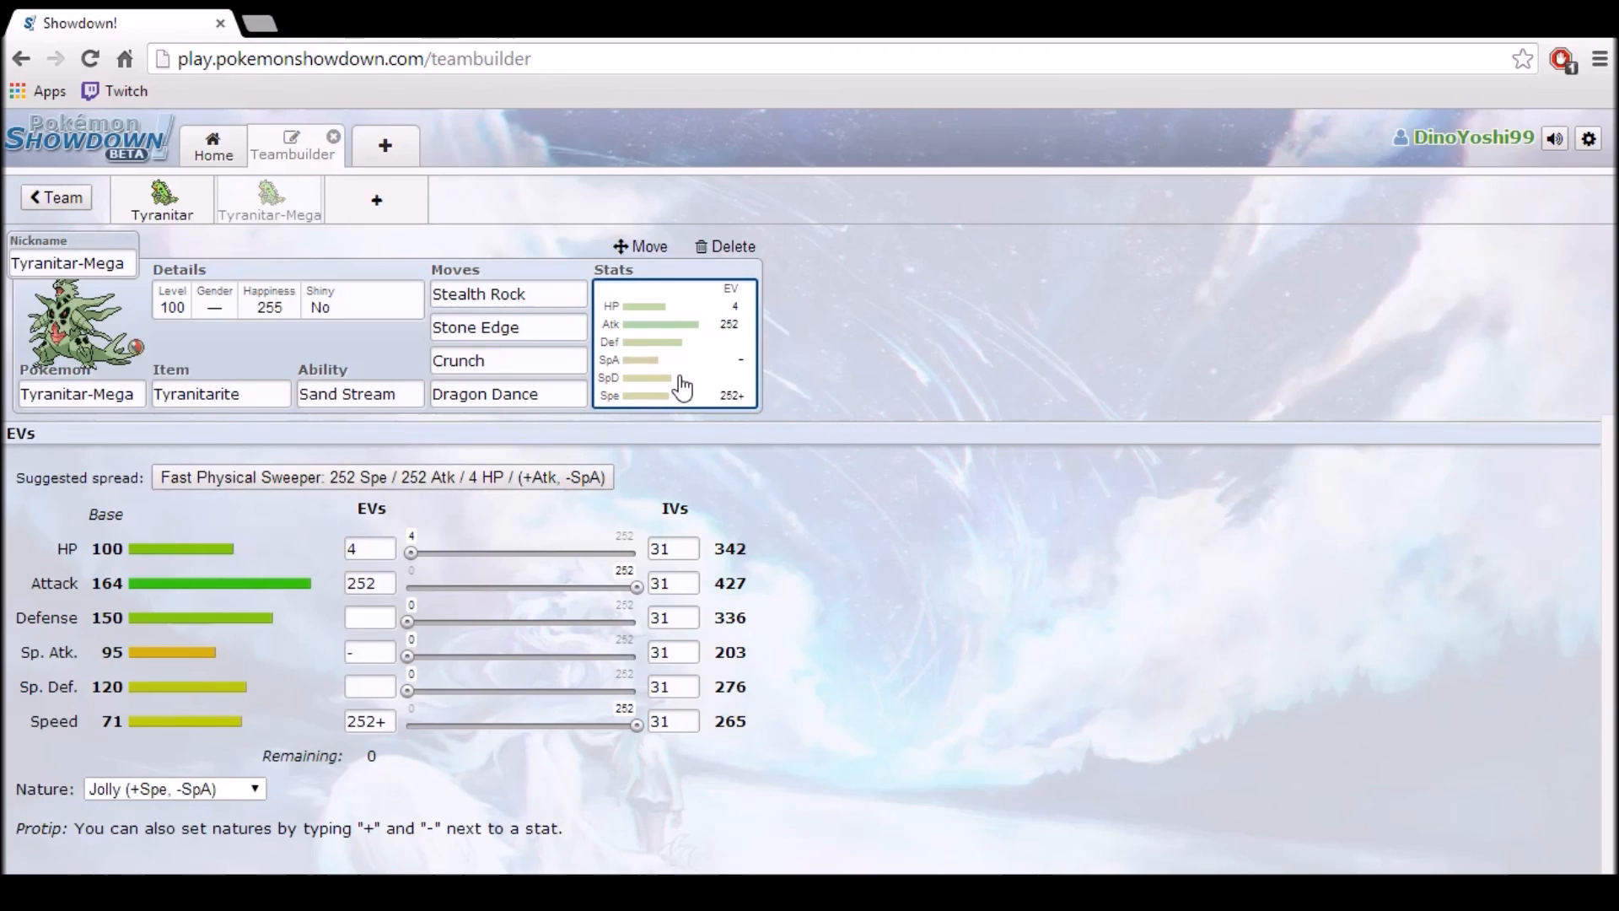
{"action": "mouse_move", "coordinate": [764, 521]}
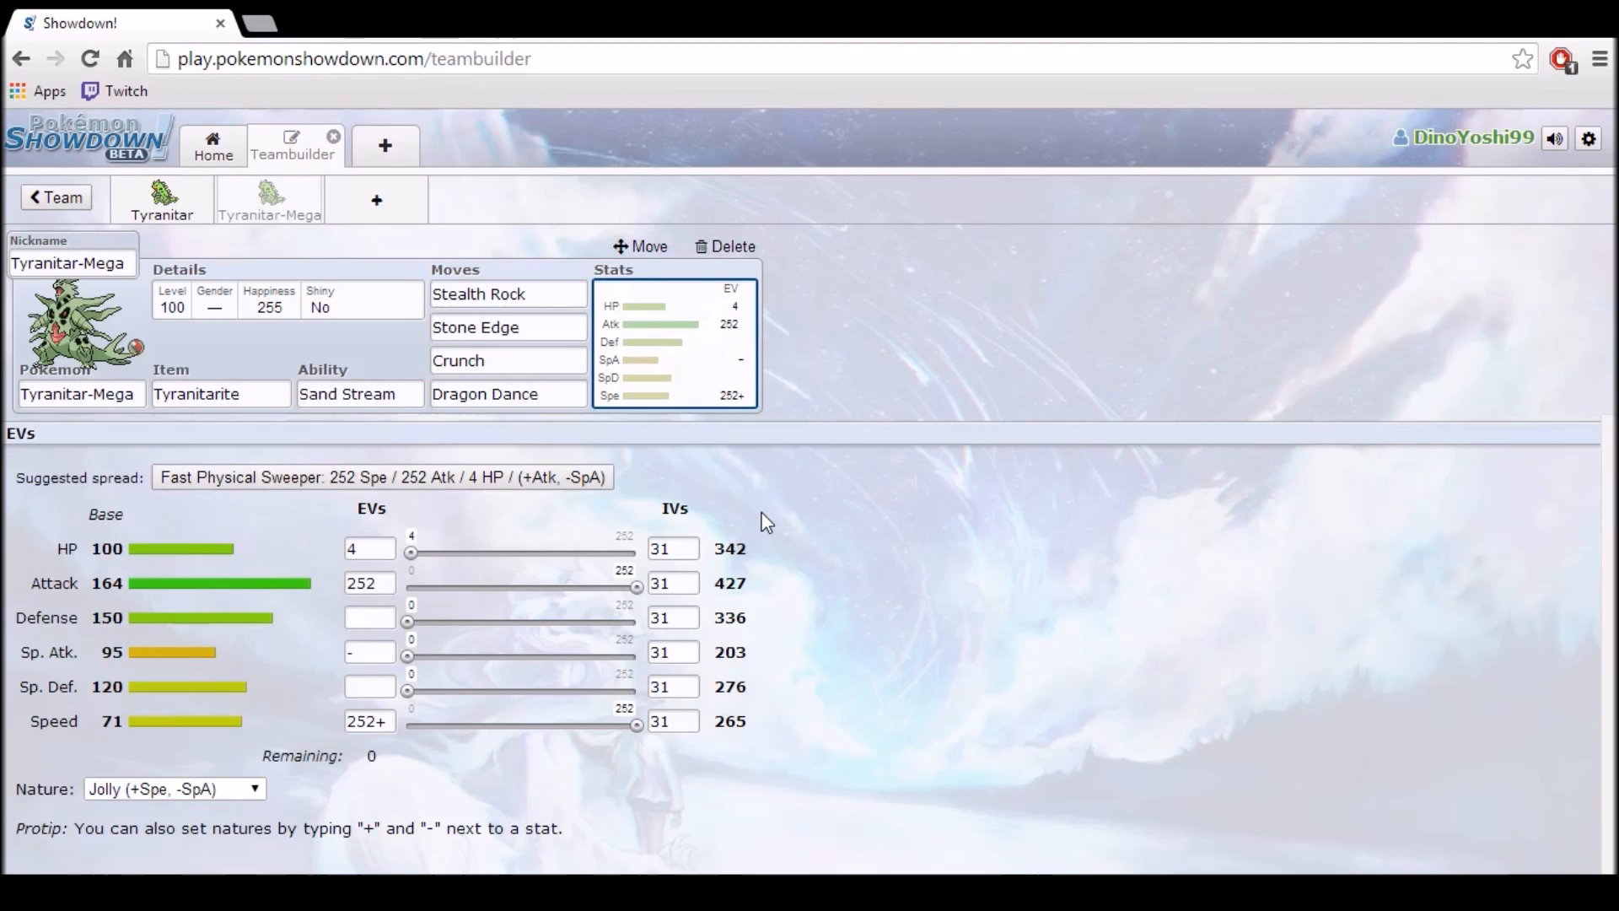